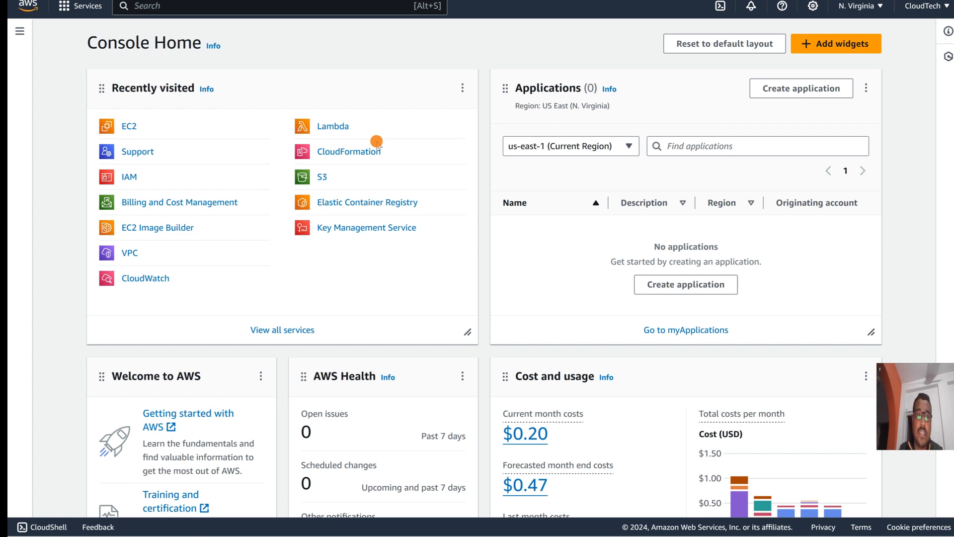
mouse_move(865, 115)
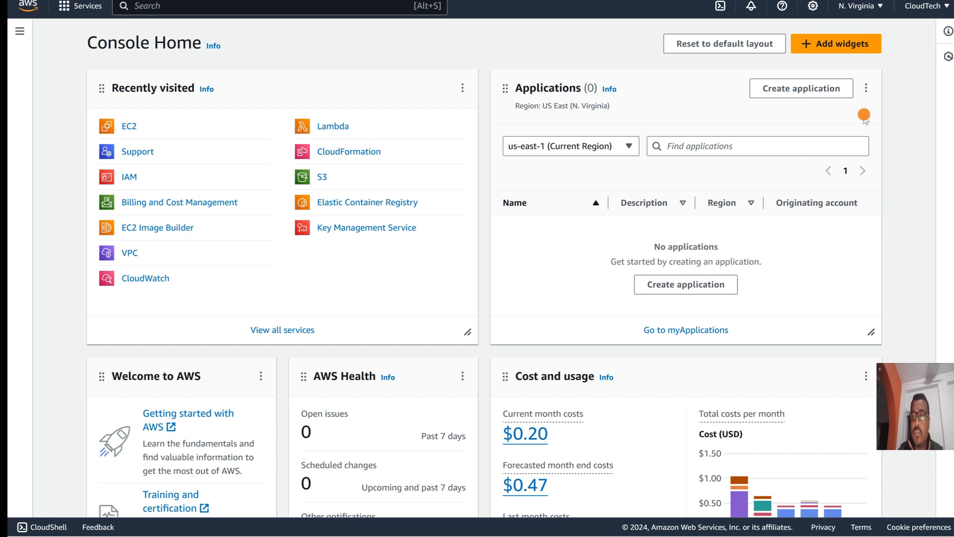
mouse_move(663, 139)
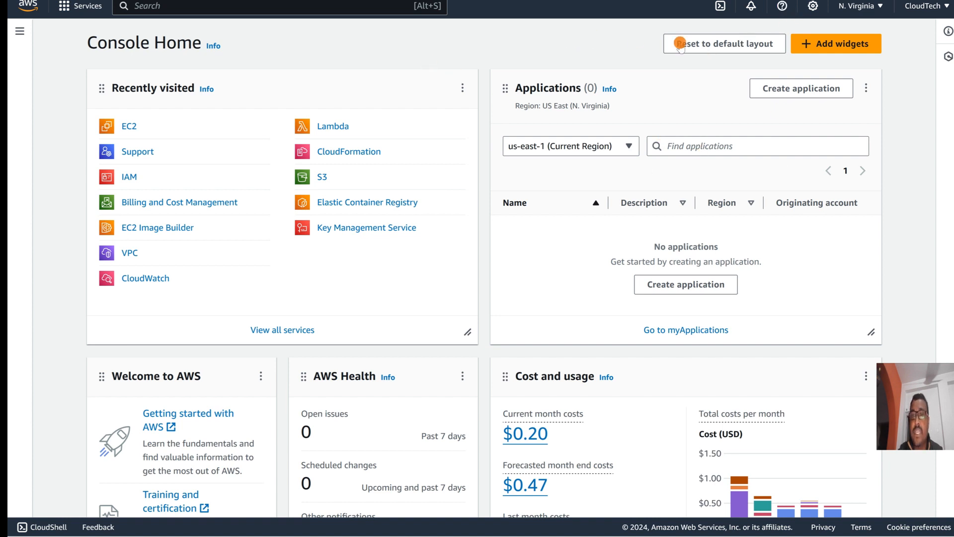
mouse_move(784, 6)
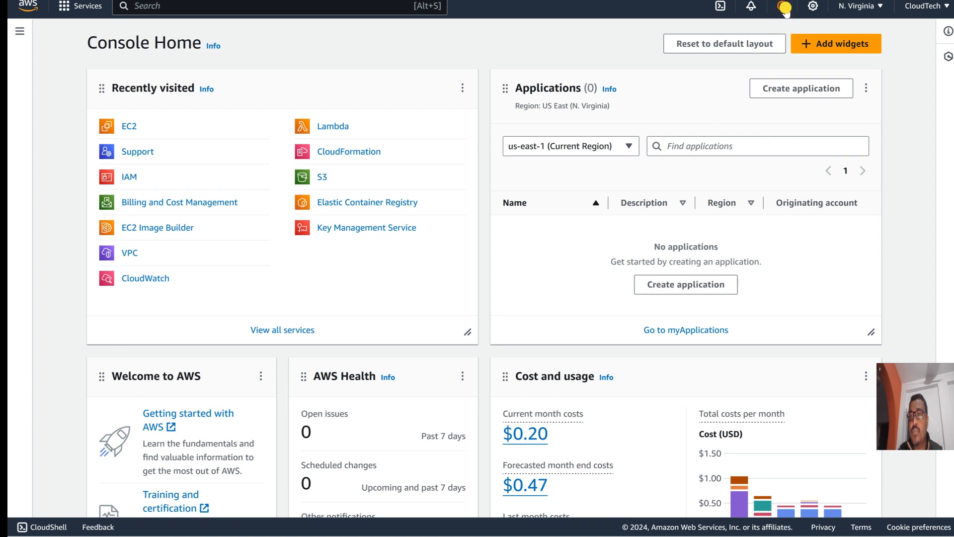
- Open the question-mark Help menu in the top navigation bar
click(784, 8)
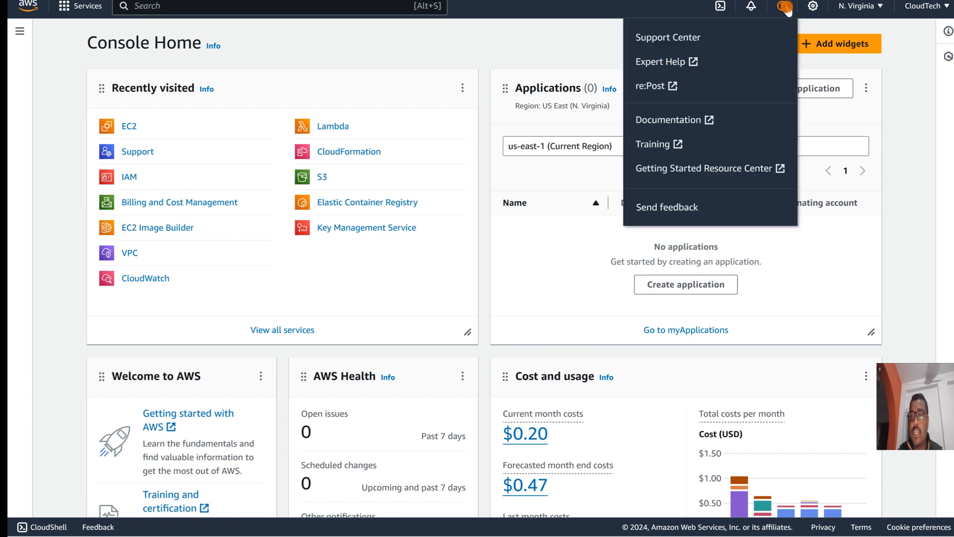
mouse_move(630, 219)
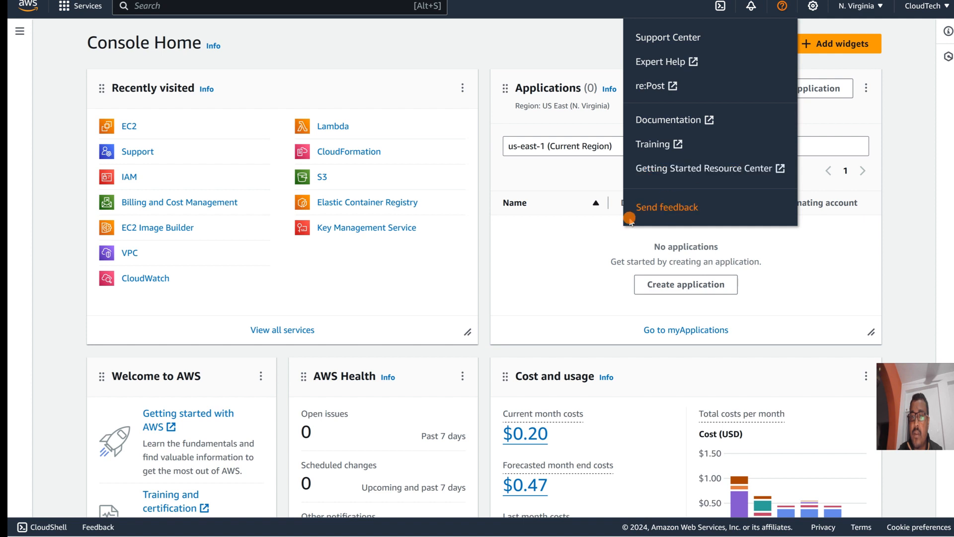
mouse_move(668, 78)
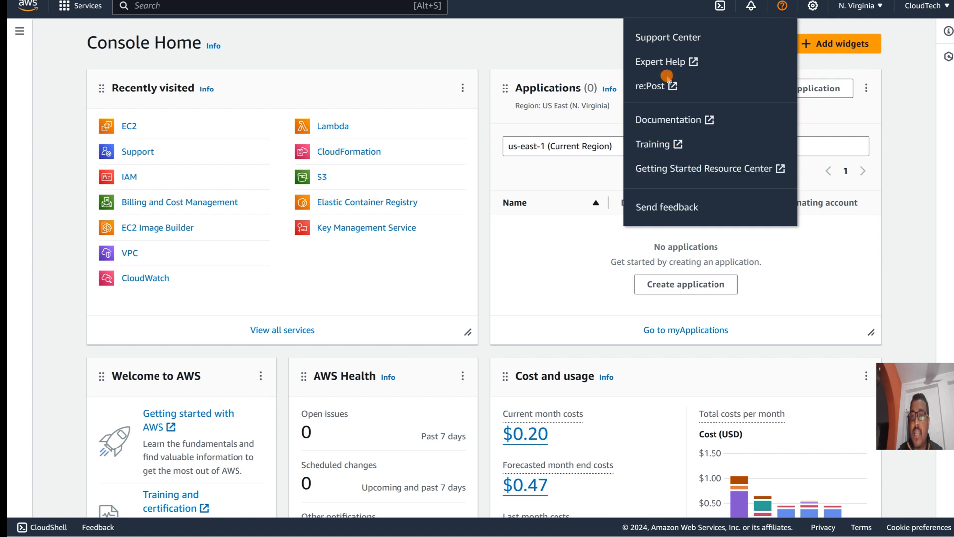
mouse_move(673, 30)
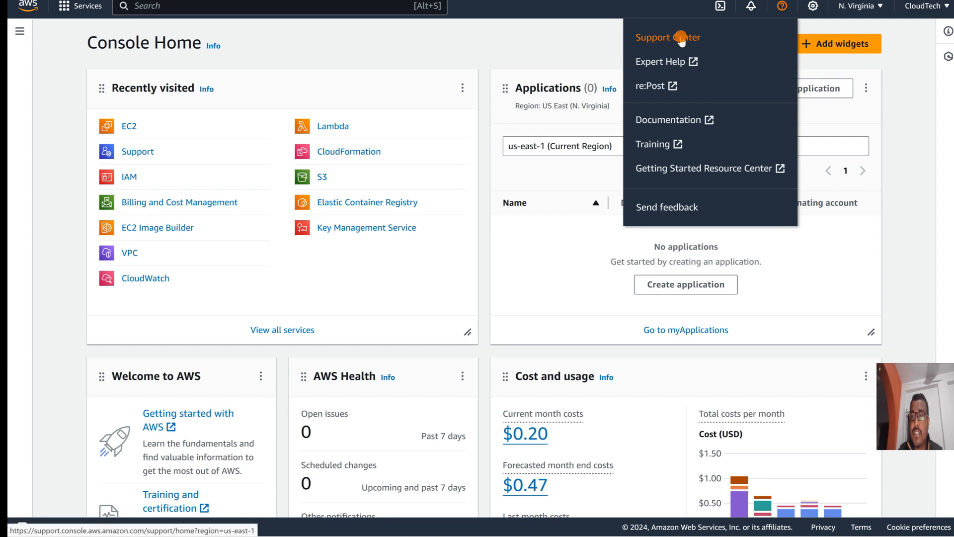
- Go to Support Center and browse the account and billing quick solutions
click(667, 37)
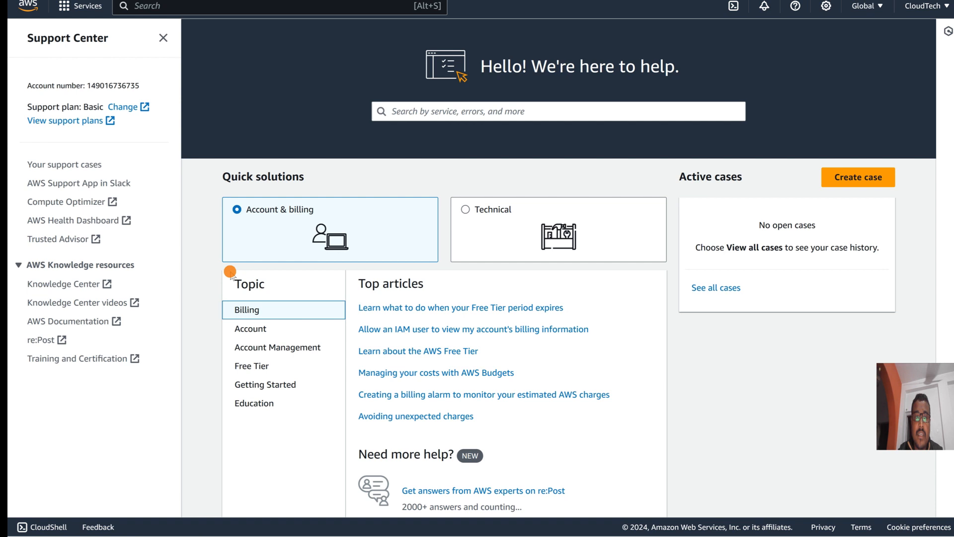
click(67, 201)
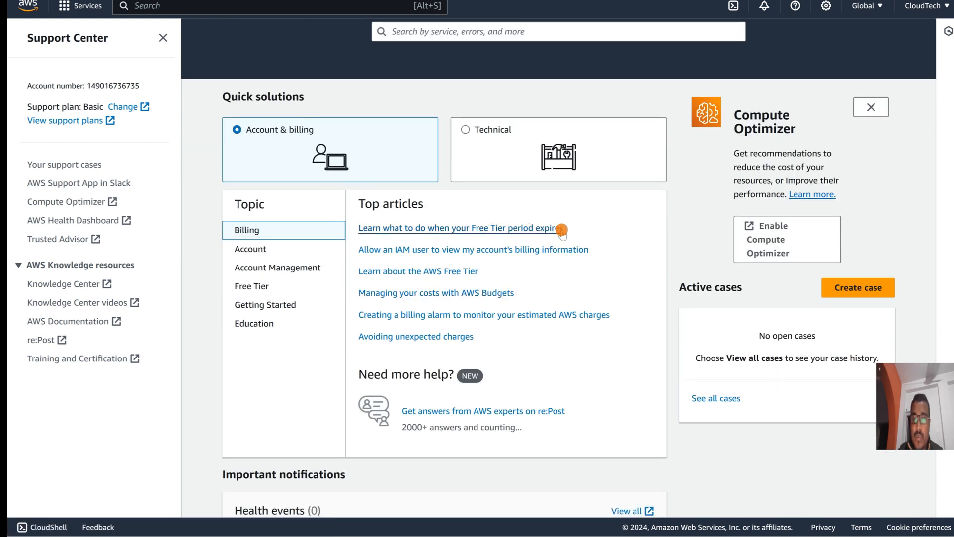
mouse_move(472, 238)
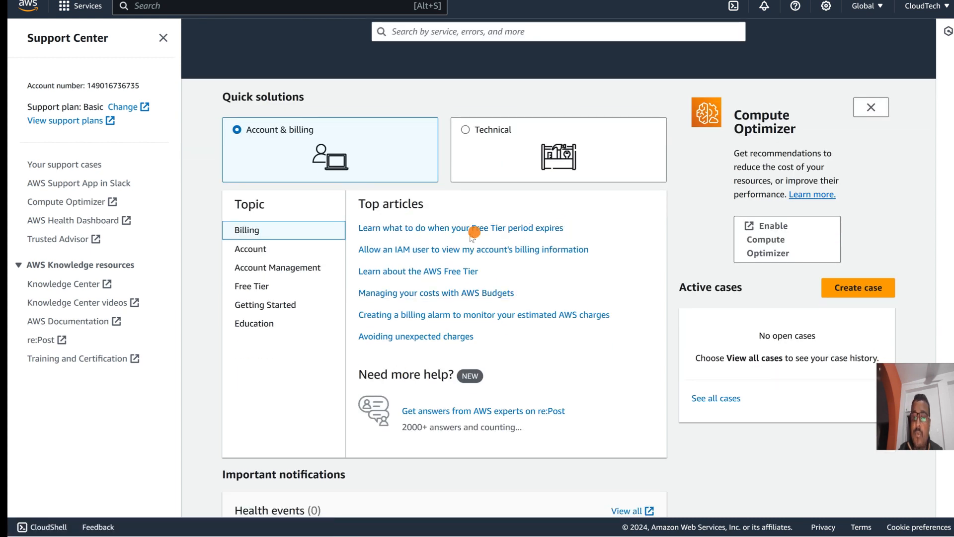
mouse_move(562, 206)
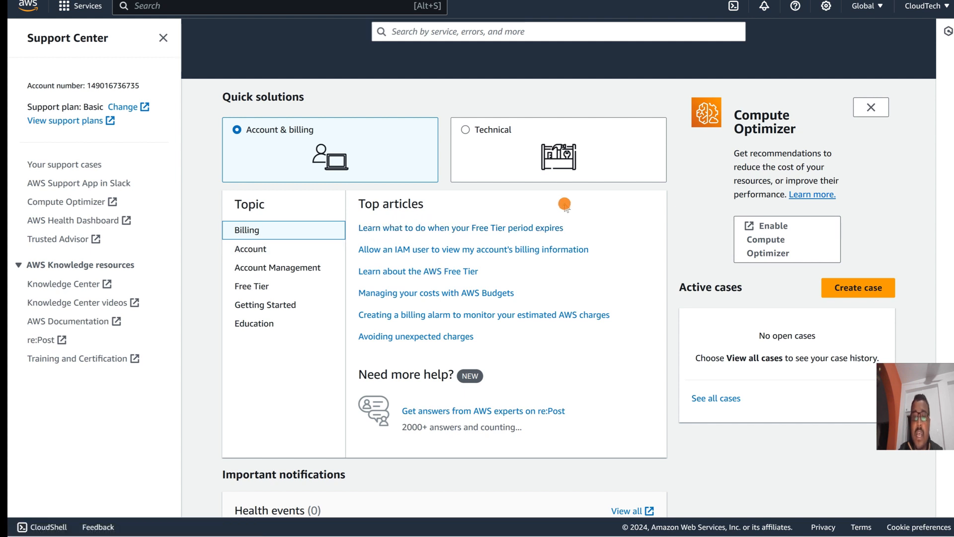
mouse_move(631, 236)
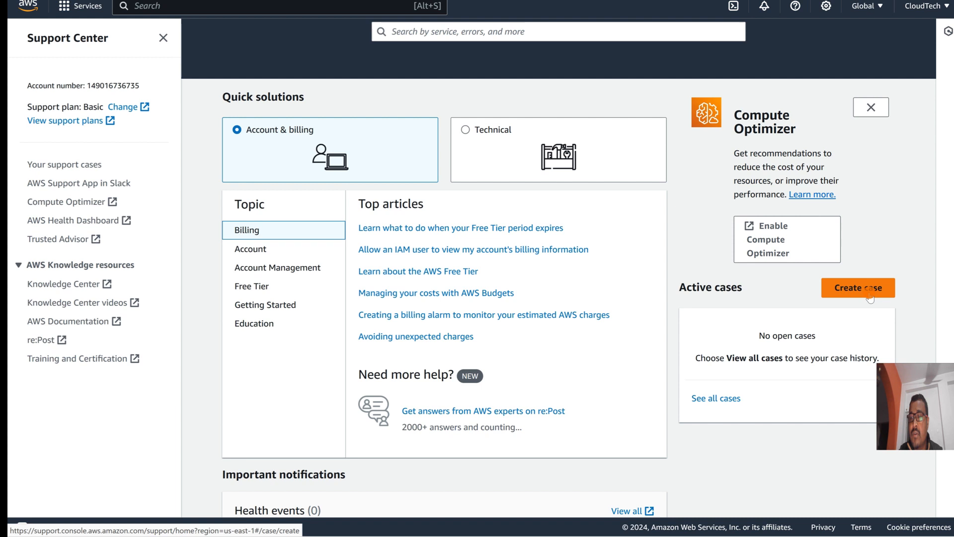
- Create a case as an Account and billing issue with service Billing
click(858, 288)
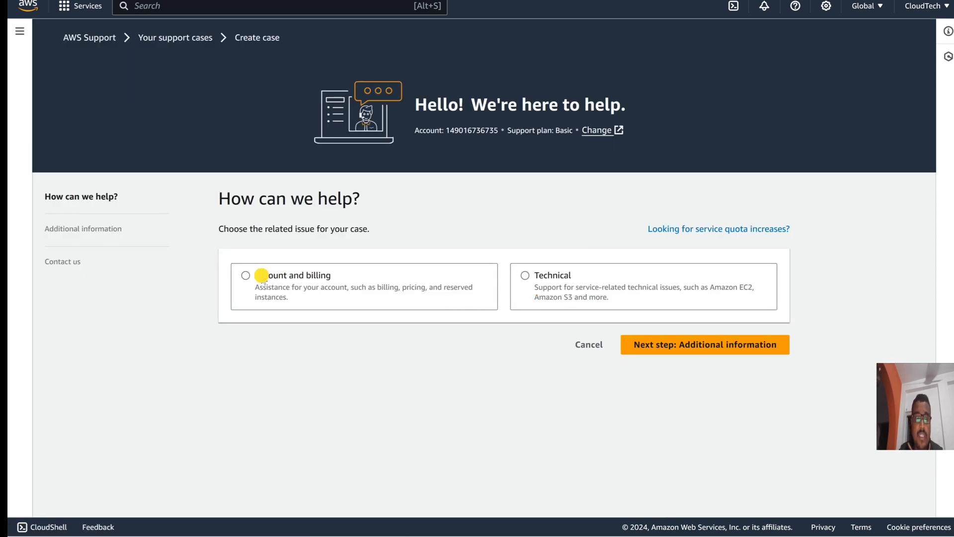
click(245, 275)
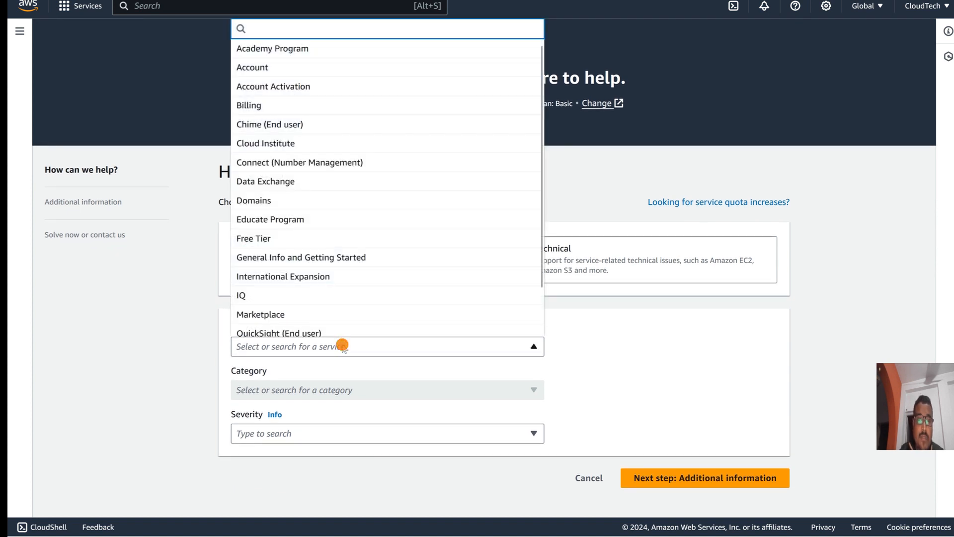
mouse_move(249, 105)
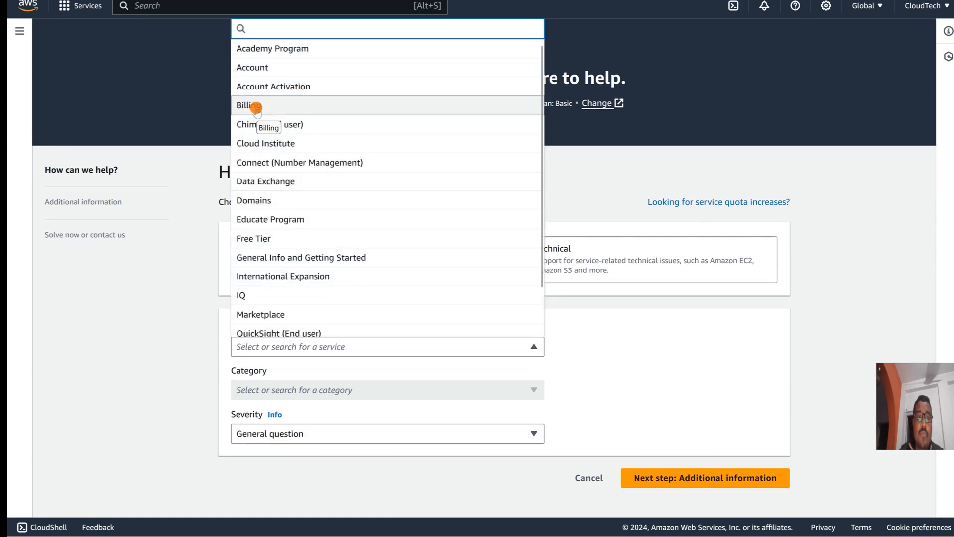
click(249, 105)
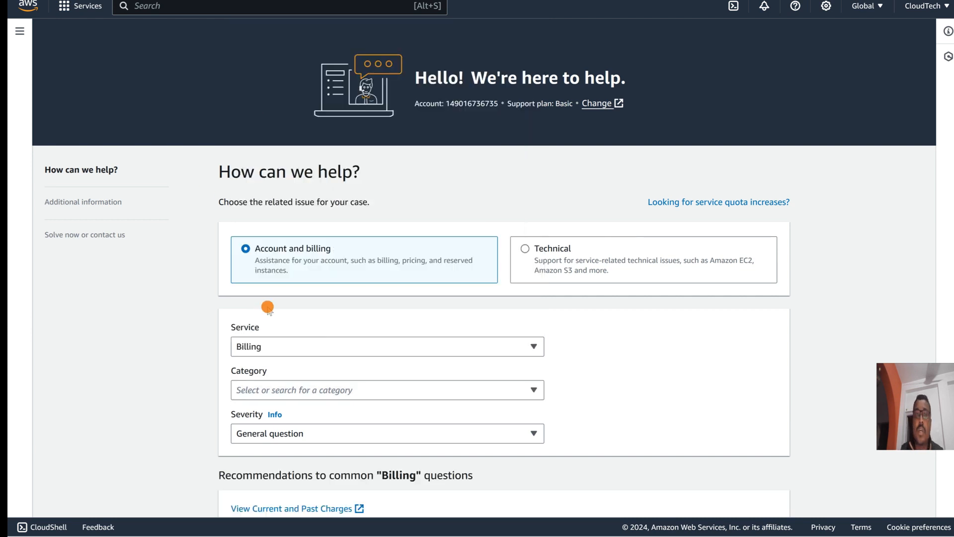
- Choose Dispute a Charge from the billing case categories
scroll(down, 3)
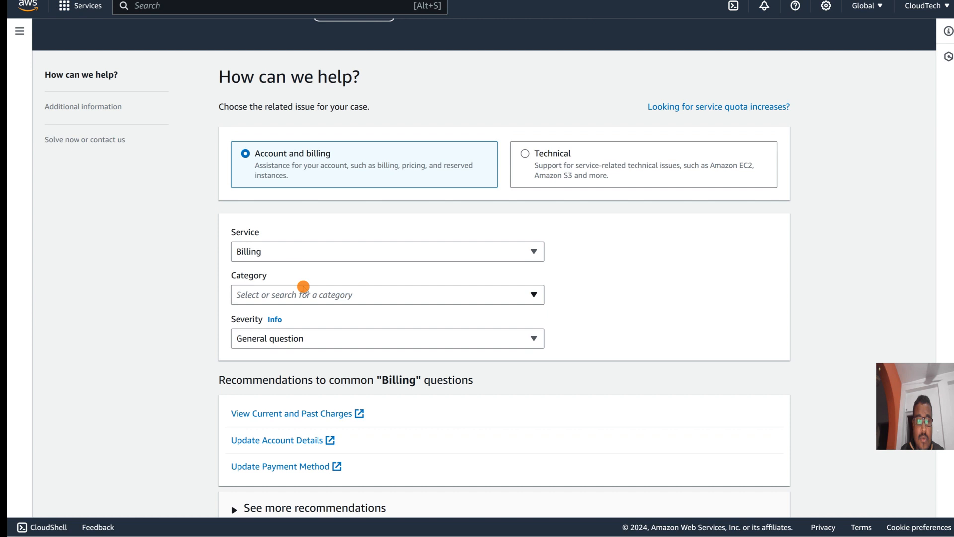
click(386, 295)
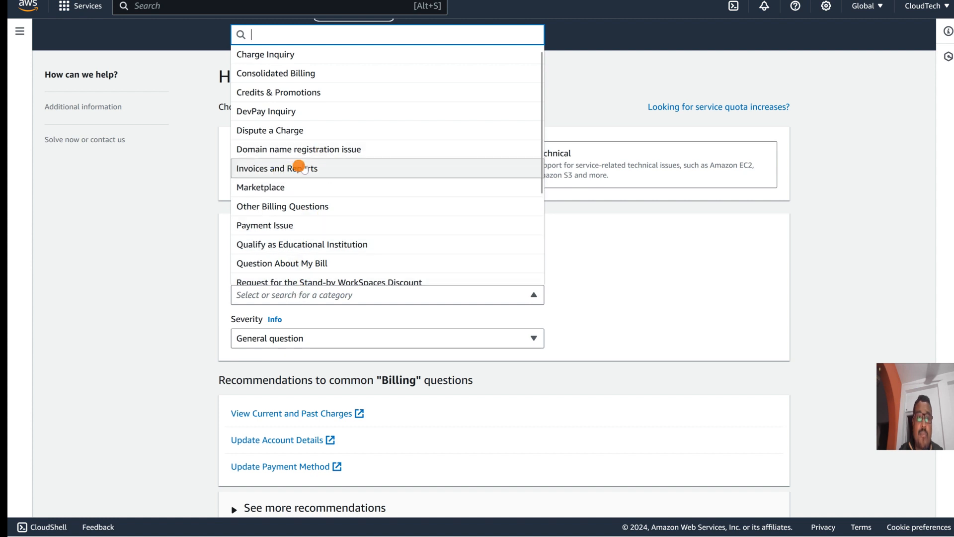
mouse_move(307, 200)
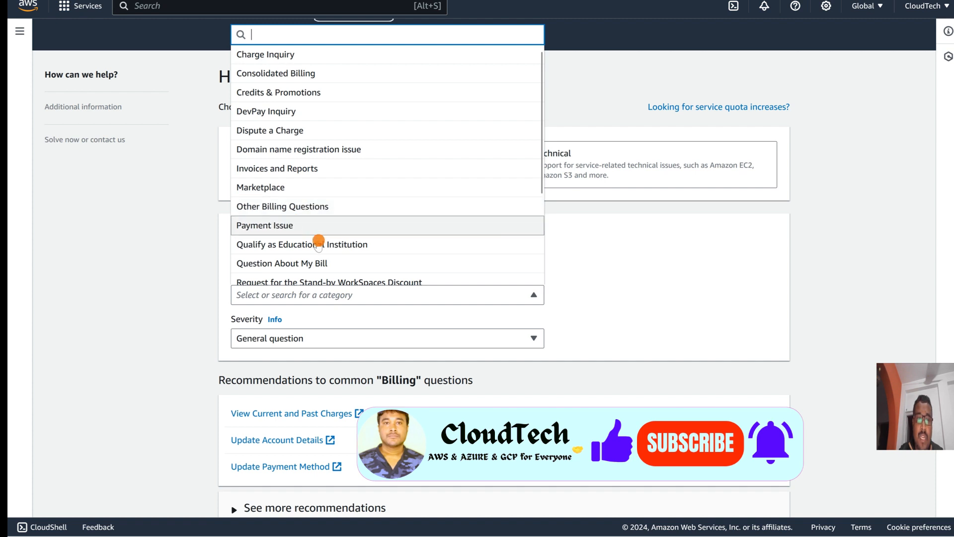
mouse_move(291, 130)
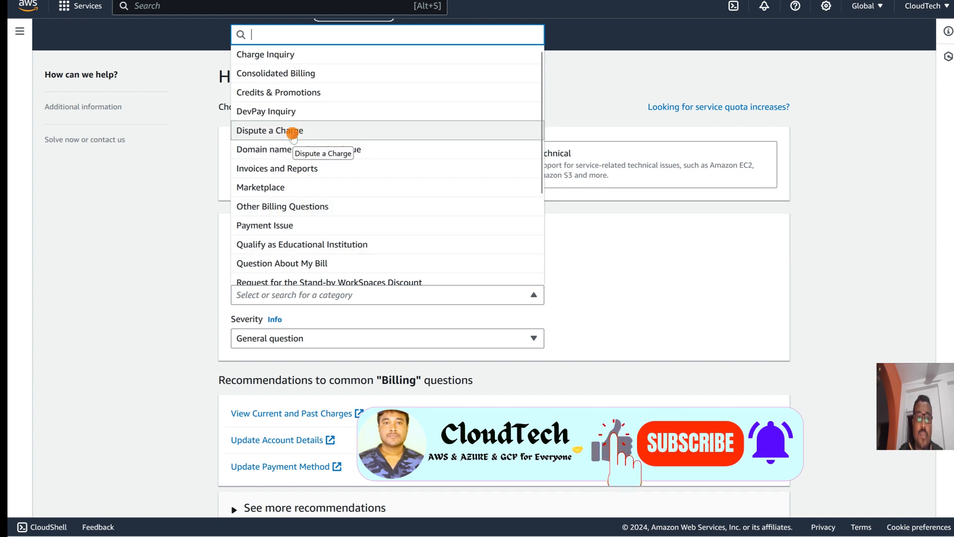
click(269, 130)
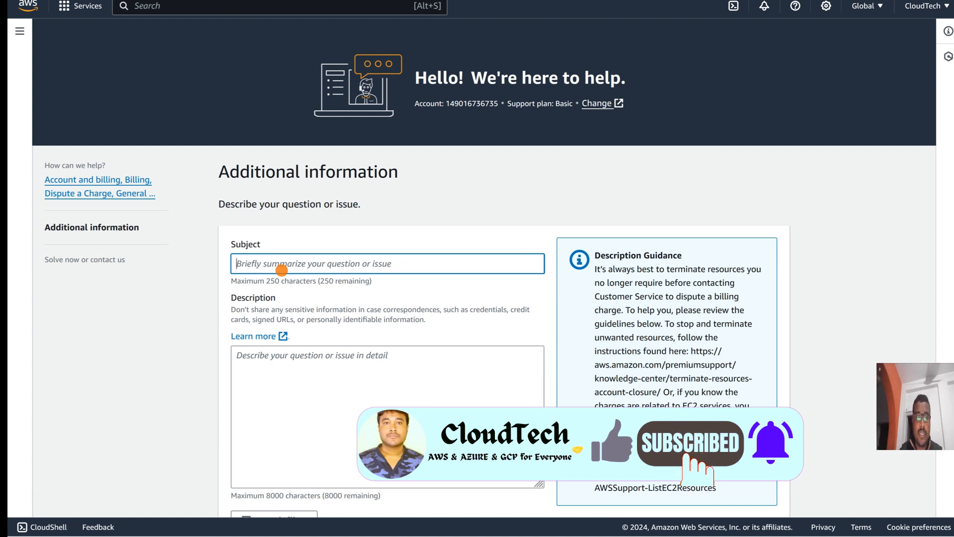
- Enter 'AWS Billing waive off' as the case subject
text(AWS)
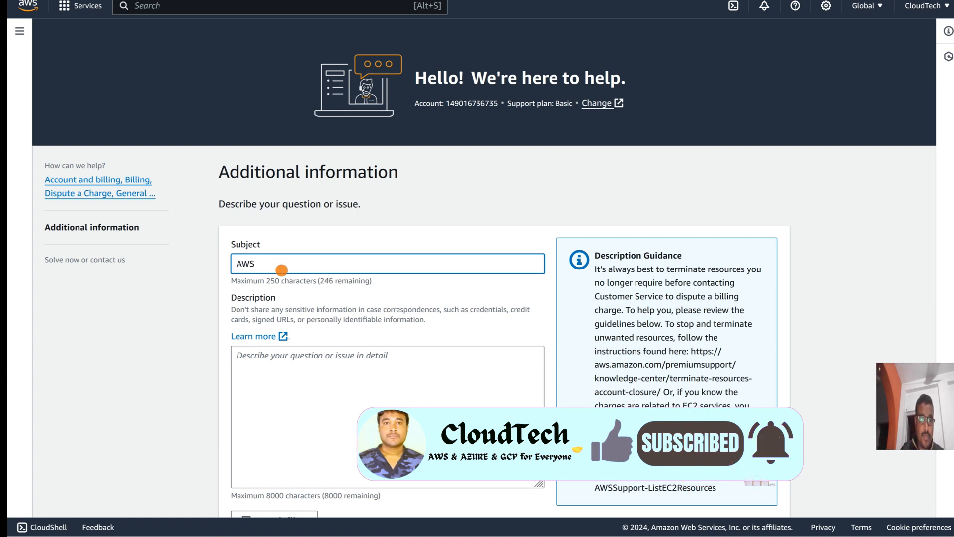
text(Billi)
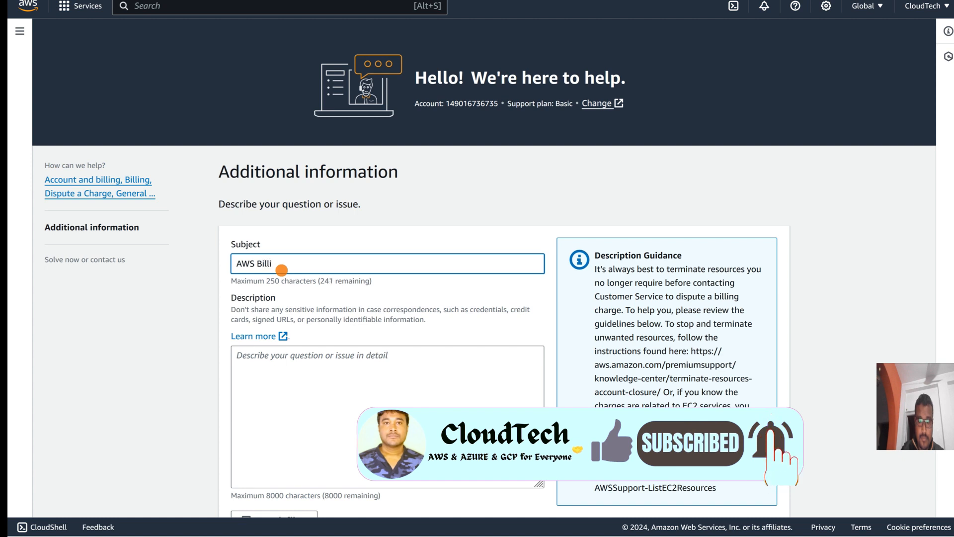
text(ng w)
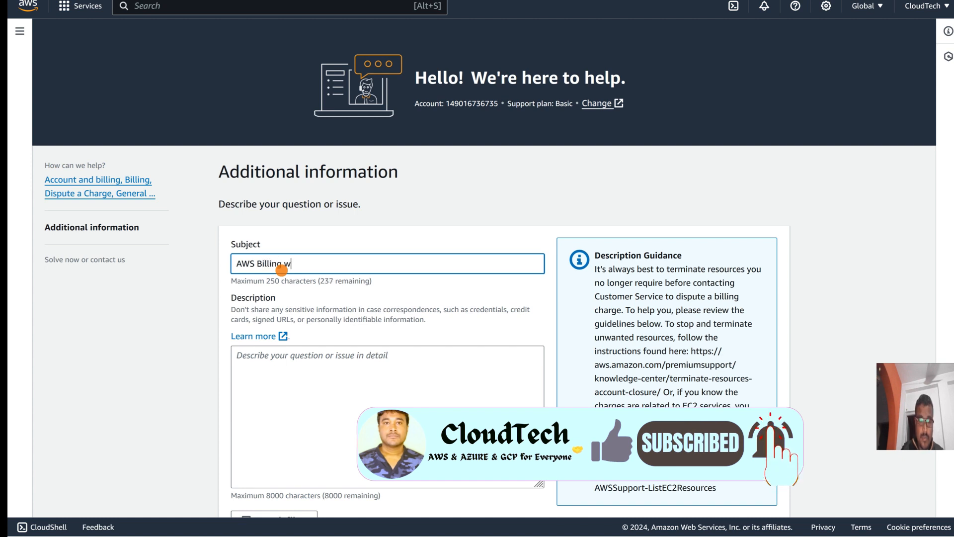
text(aive o)
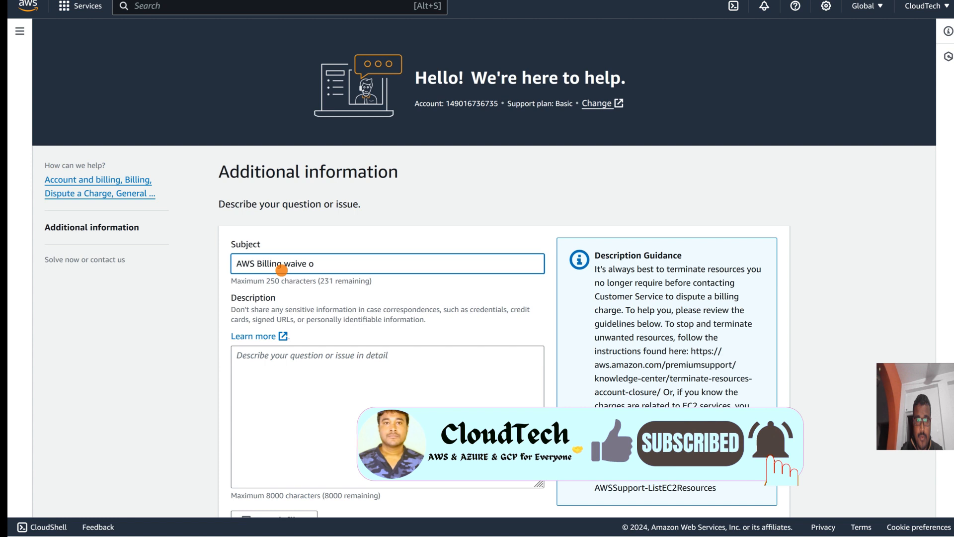
text(ff)
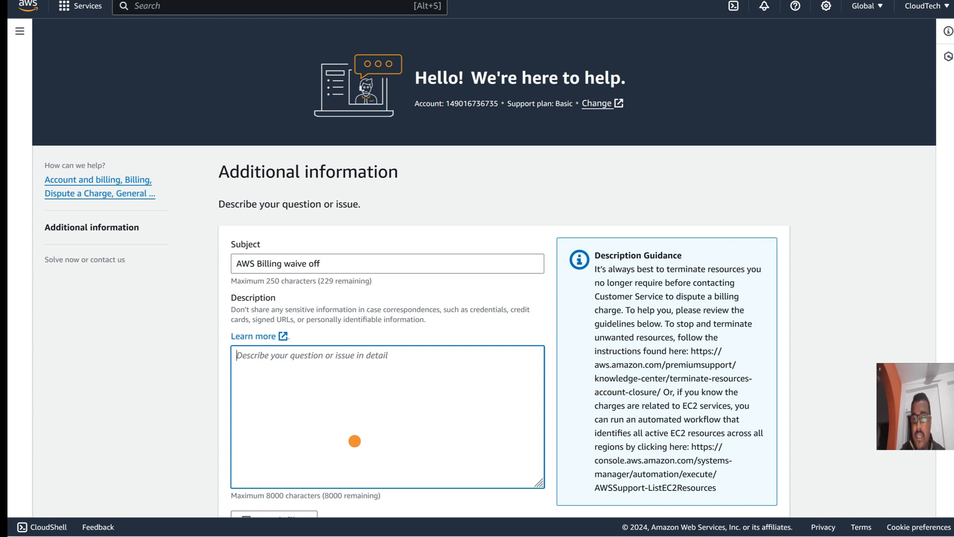
scroll(down, 3)
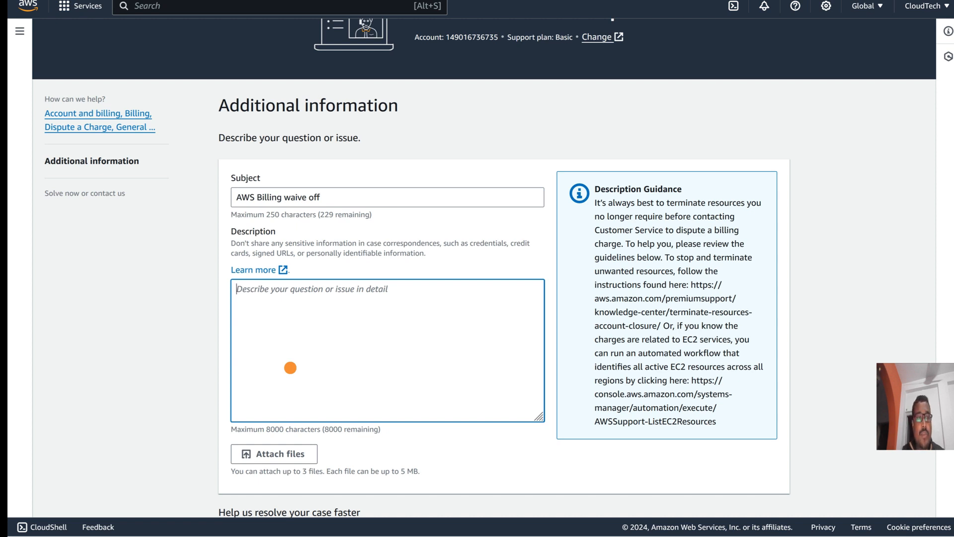
mouse_move(347, 362)
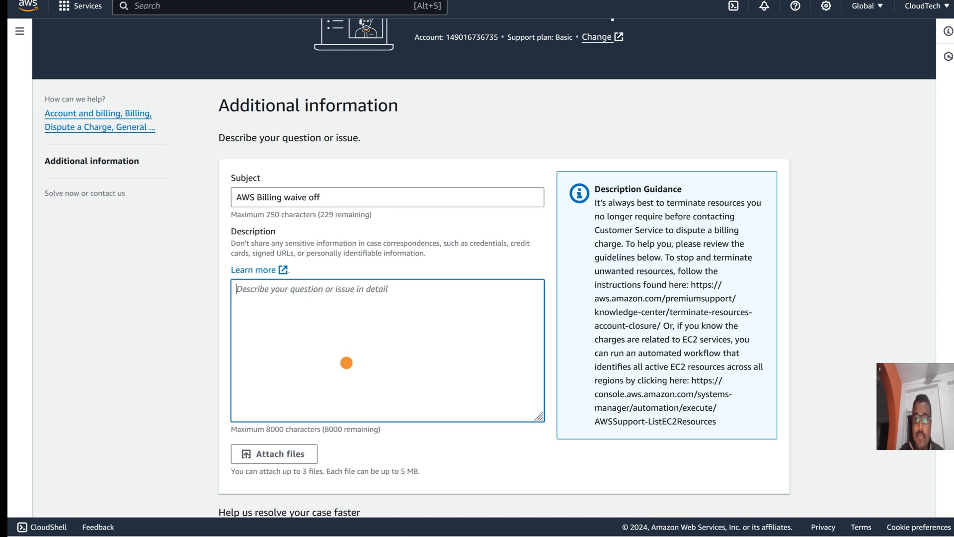
mouse_move(419, 347)
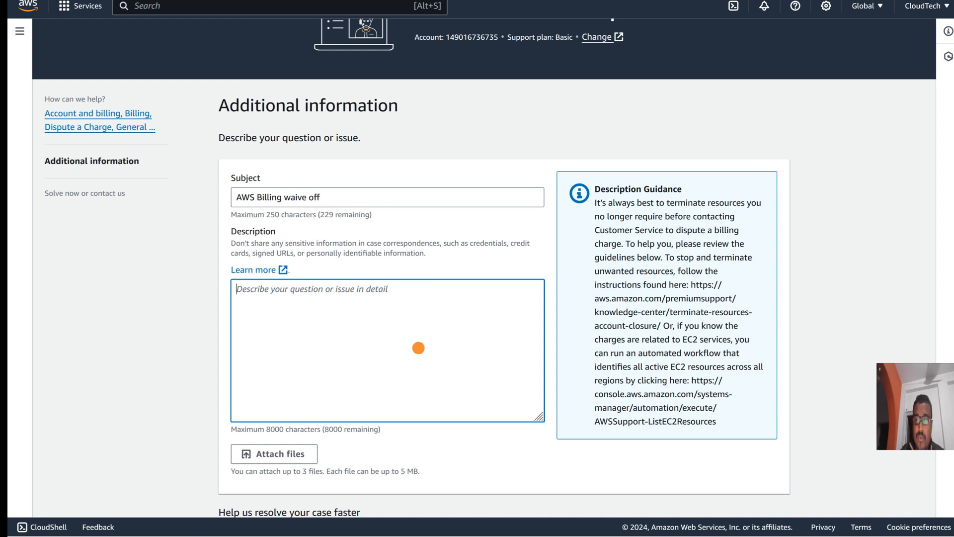
scroll(down, 3)
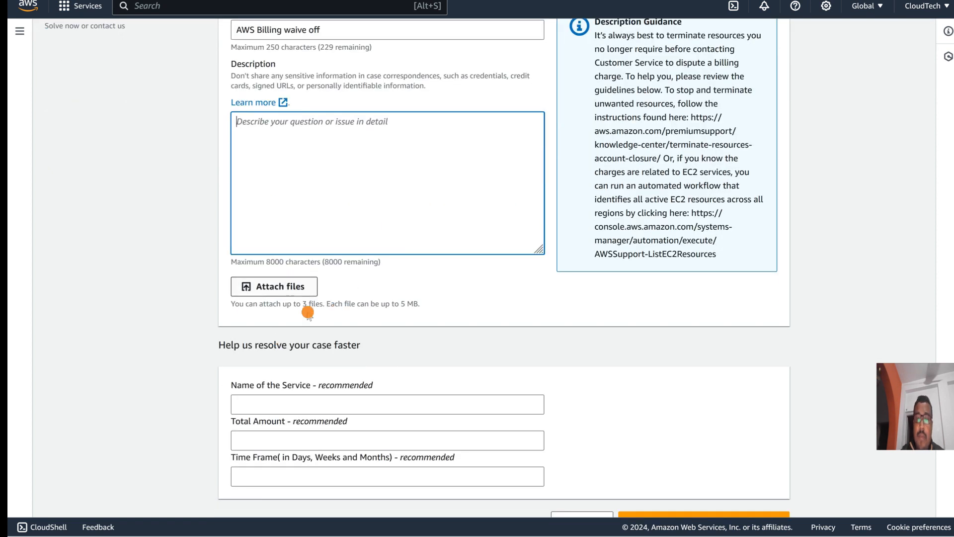
mouse_move(336, 236)
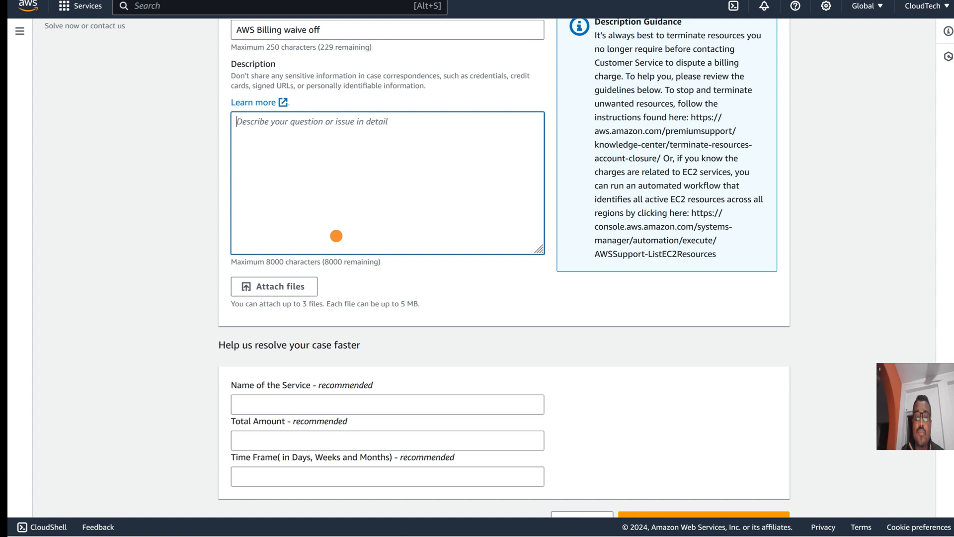
mouse_move(303, 307)
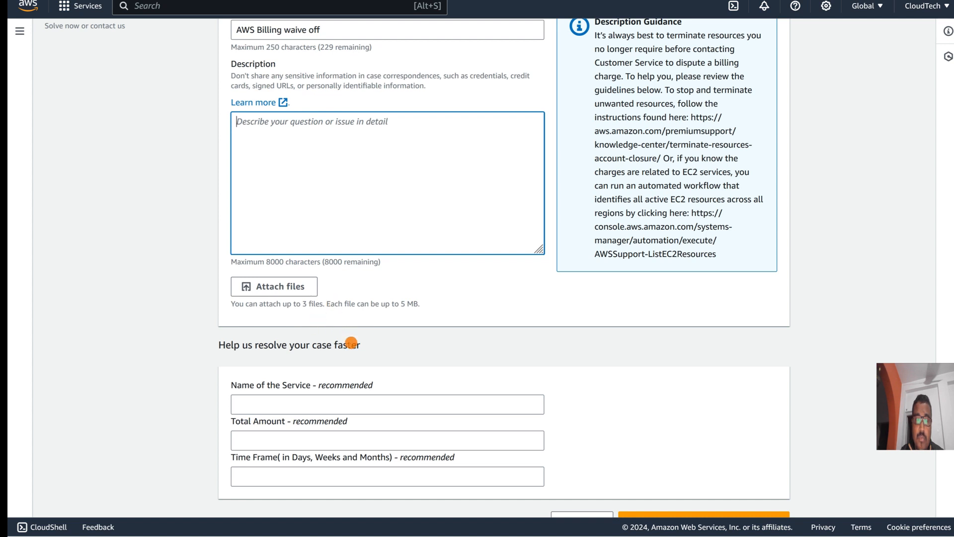
- Attempt to continue to reveal the missing required field warnings
scroll(down, 3)
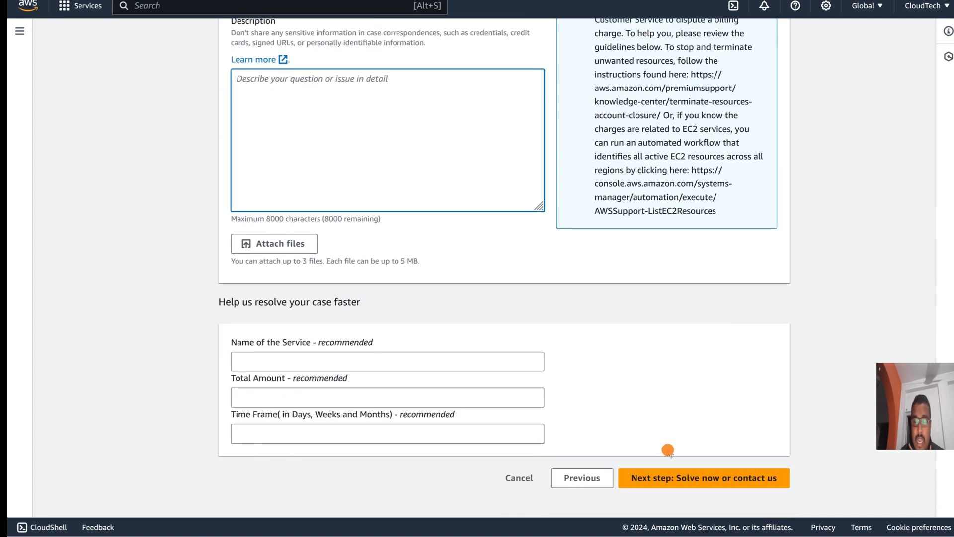
click(702, 477)
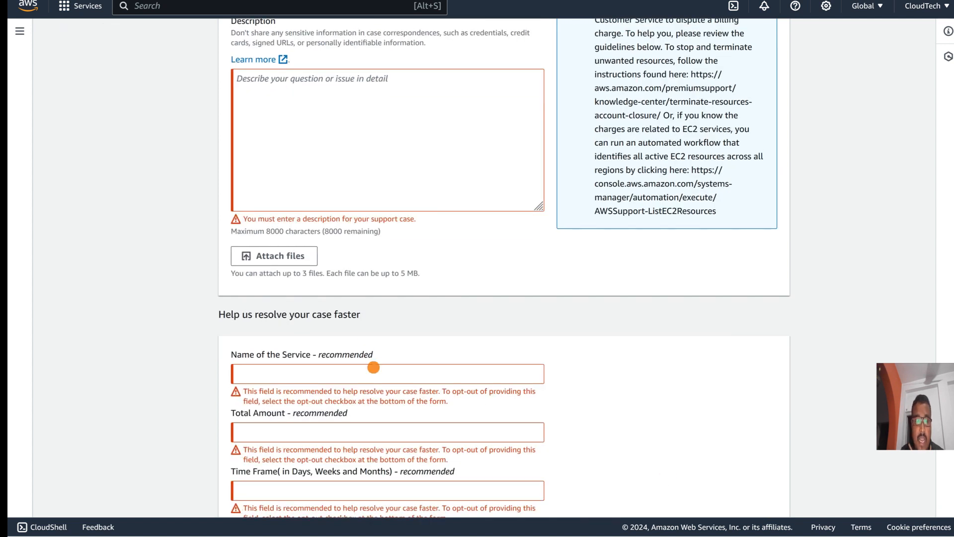
scroll(down, 3)
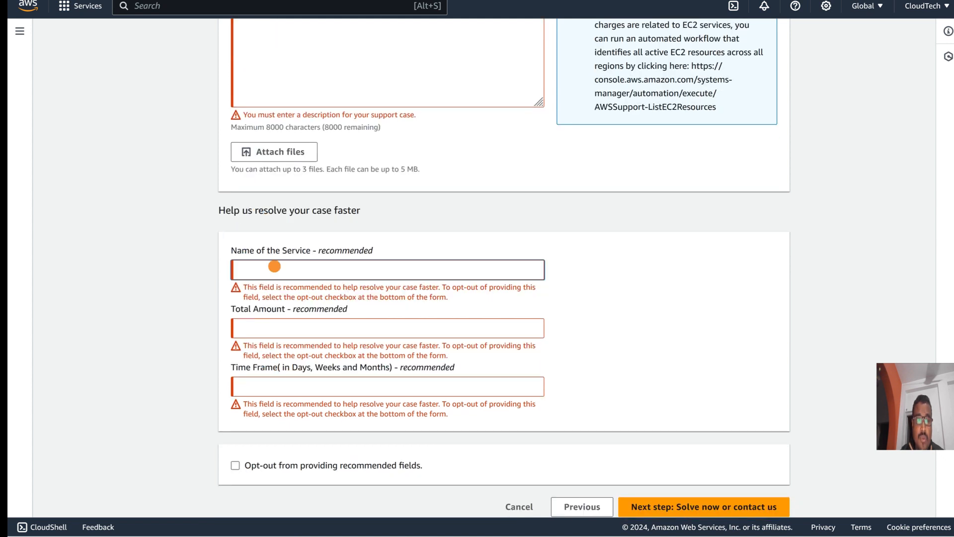
- Fill service name 'aws billing', total amount 1 and time frame 10
text(a)
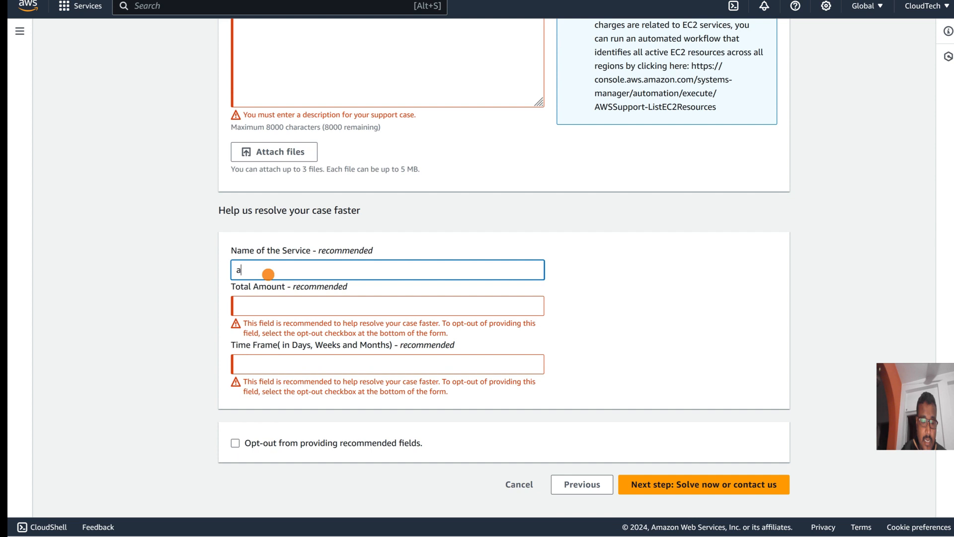
text(ws bill)
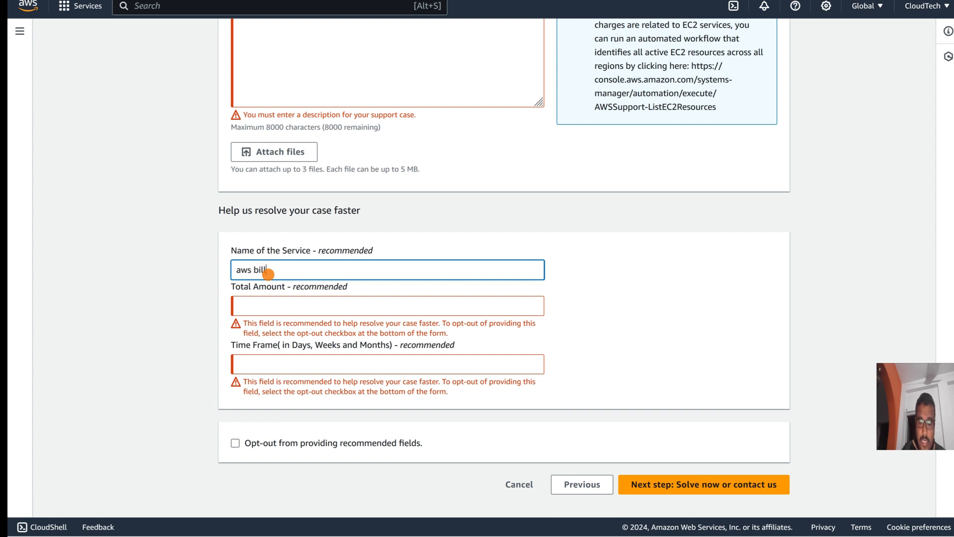
click(388, 305)
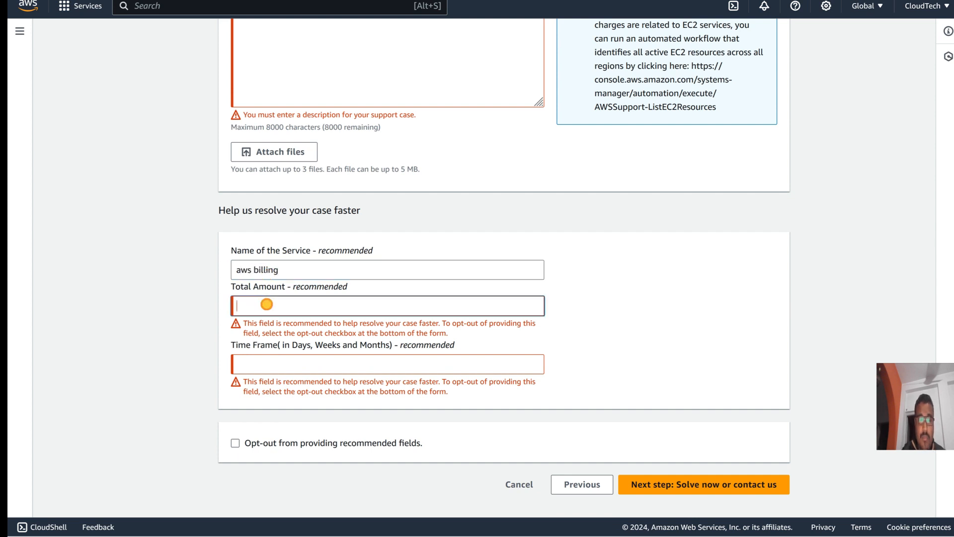
text(1)
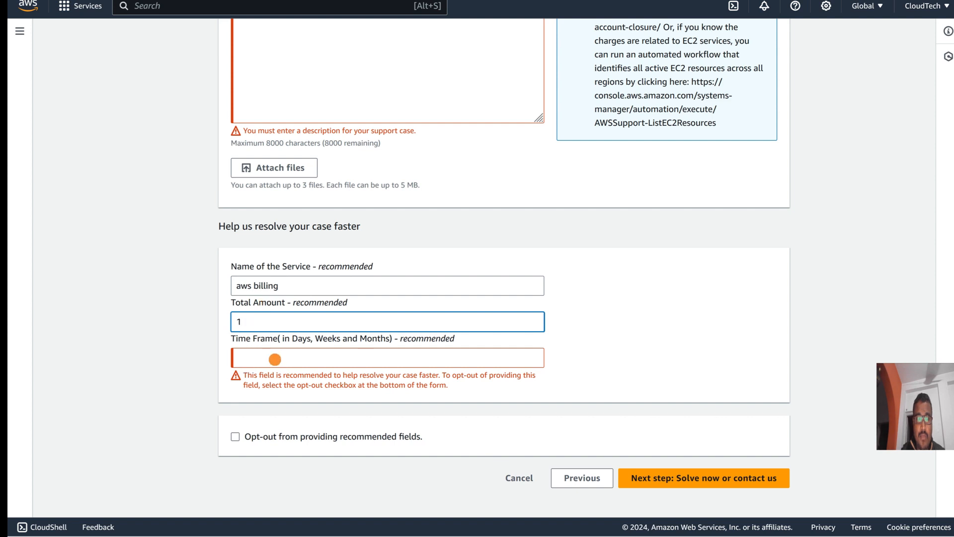
click(387, 357)
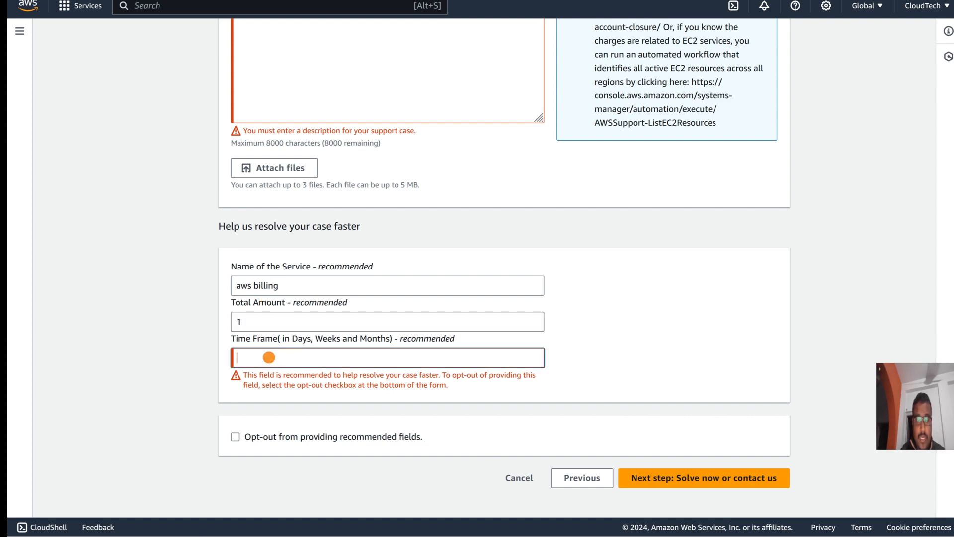
text(10)
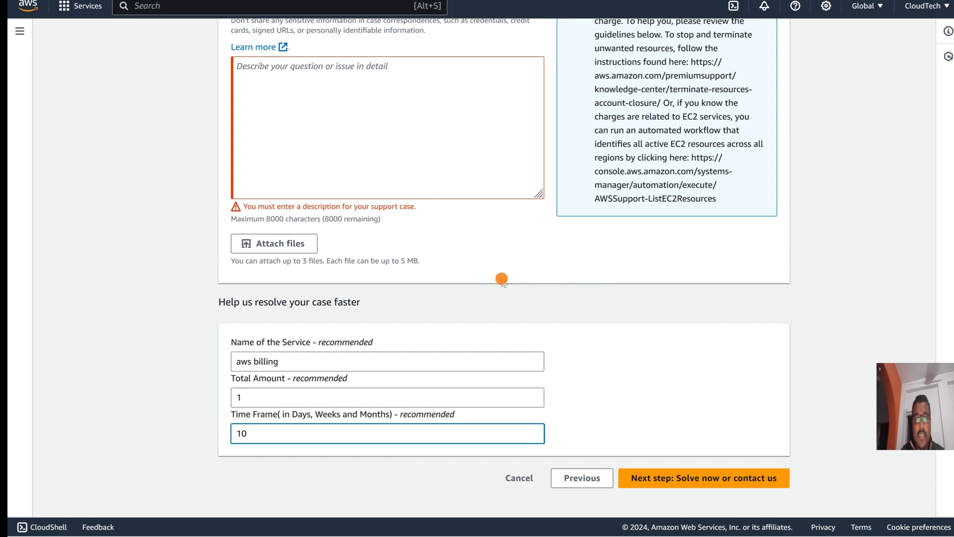
- Enter the description 'Hi, Please waive off my bill.'
text(Hi)
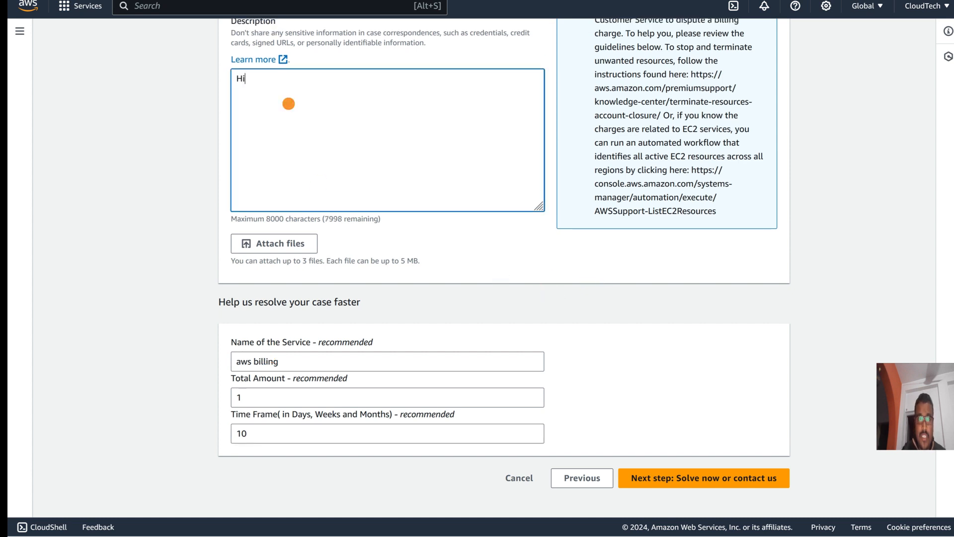
text(,)
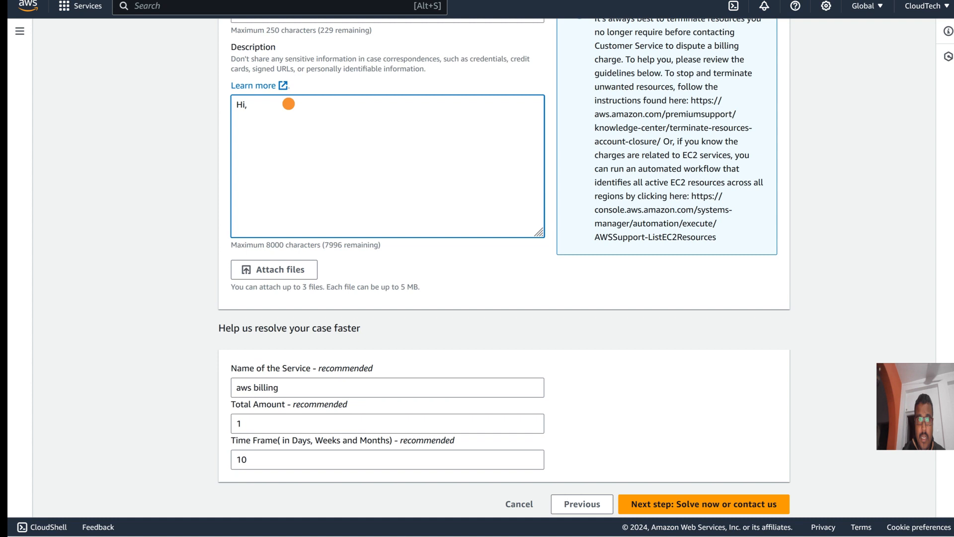
text(Please)
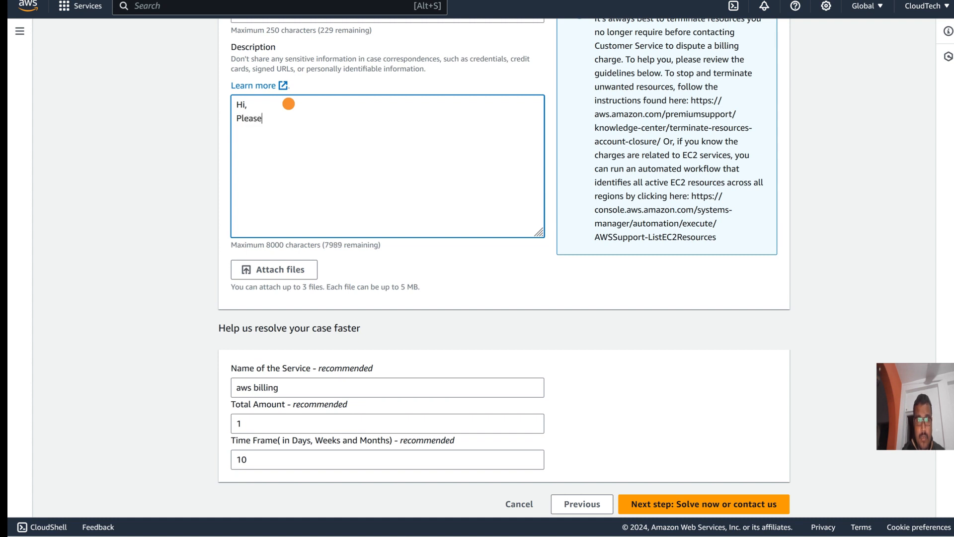
text(waive)
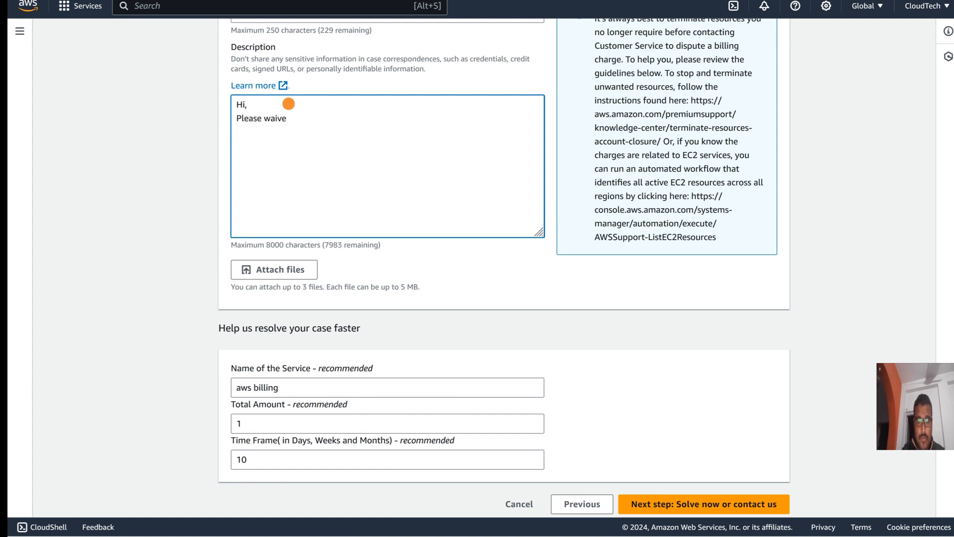
text(off my)
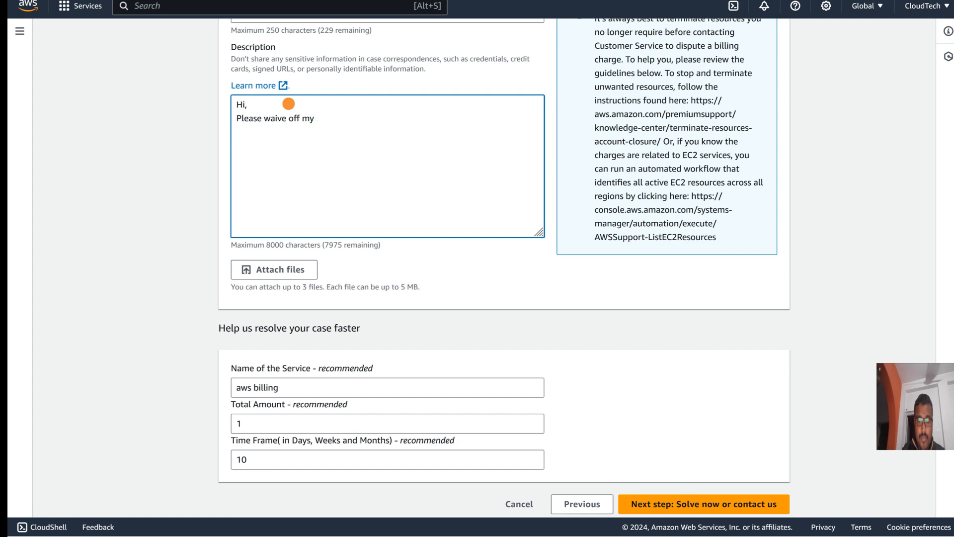
text(bill.)
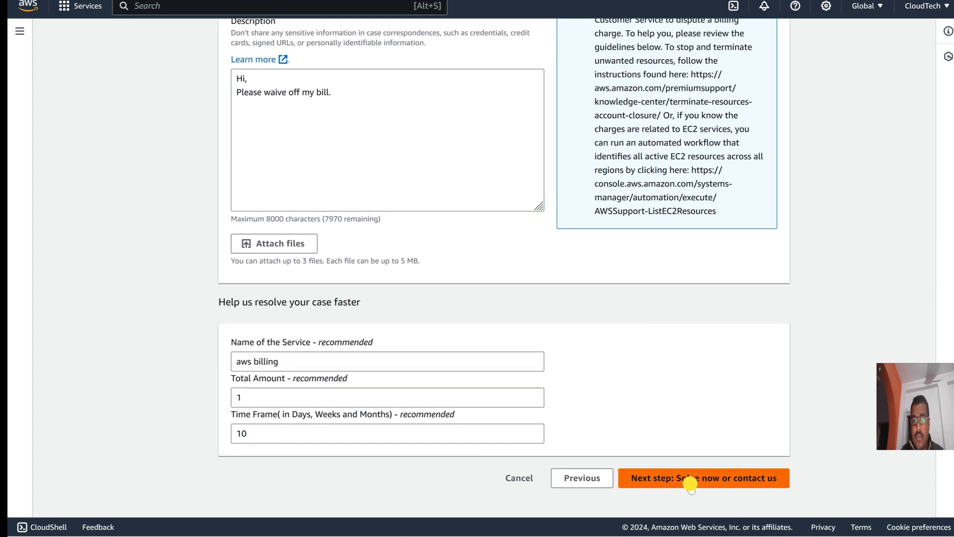
click(703, 478)
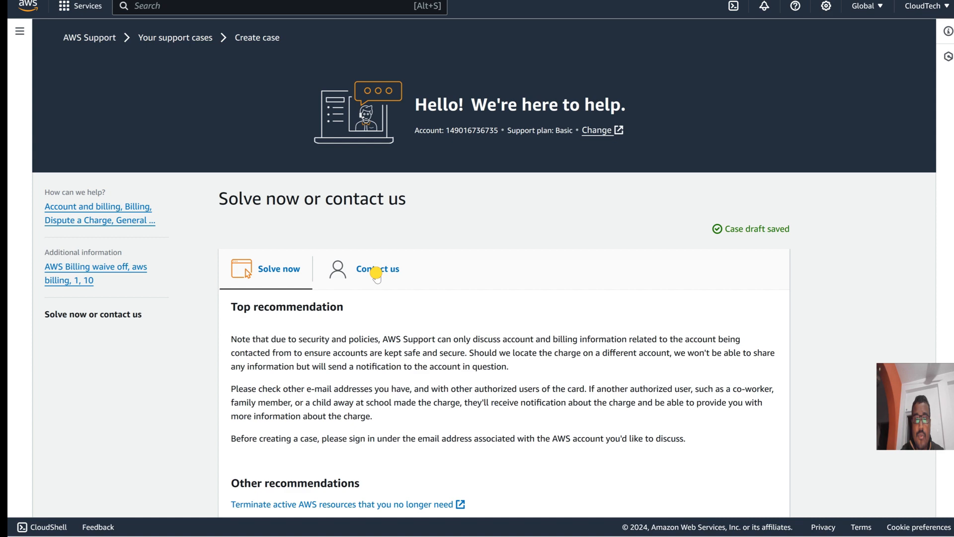
click(377, 268)
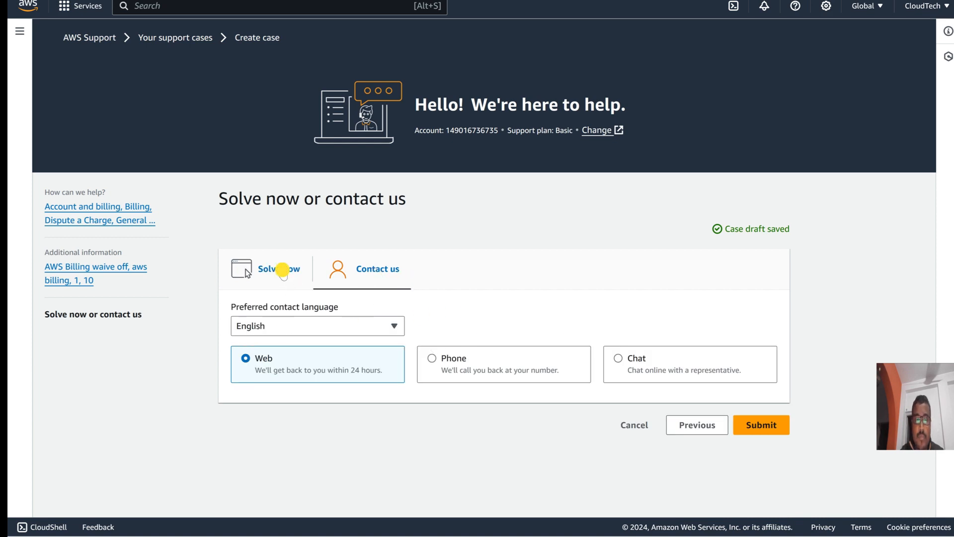
click(279, 269)
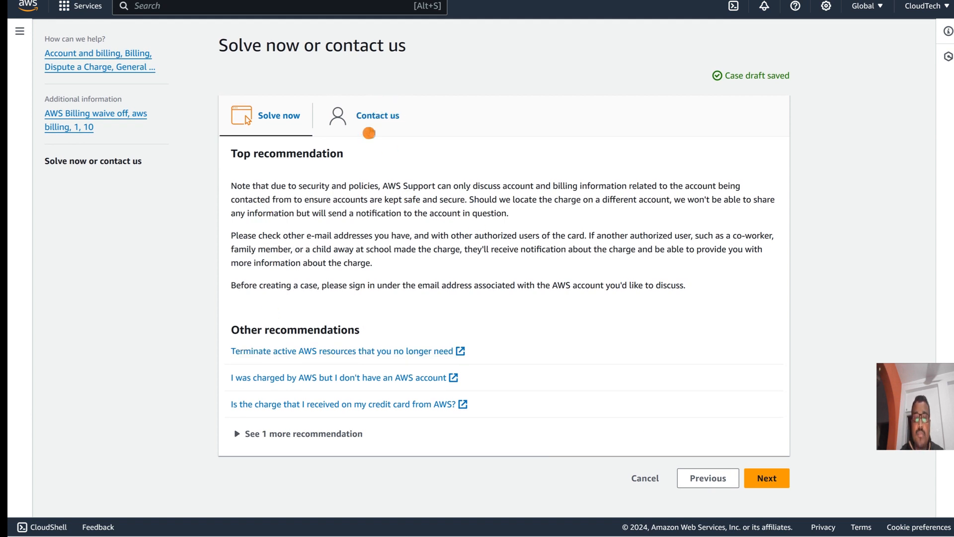
mouse_move(377, 116)
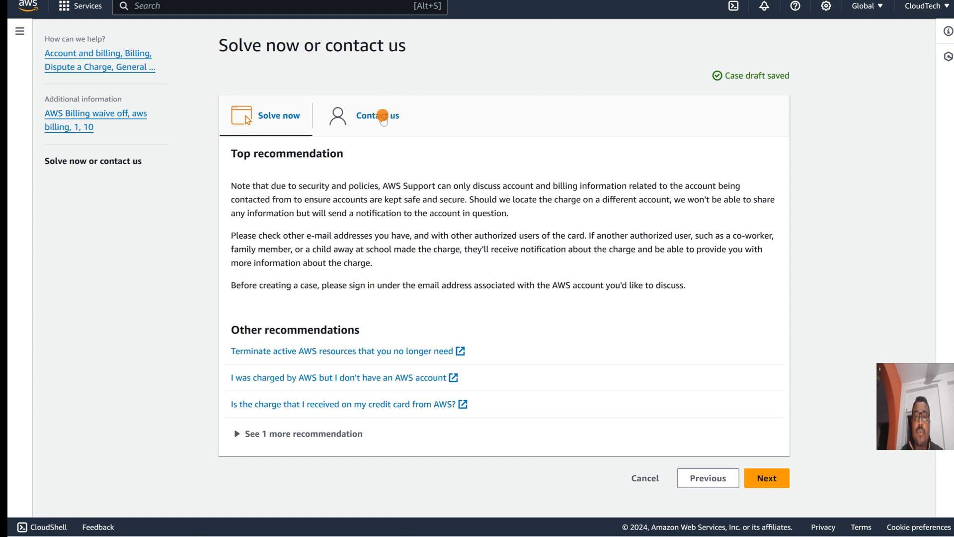
- On Contact us, try Web, Phone and Chat, ending with Phone selected
click(377, 116)
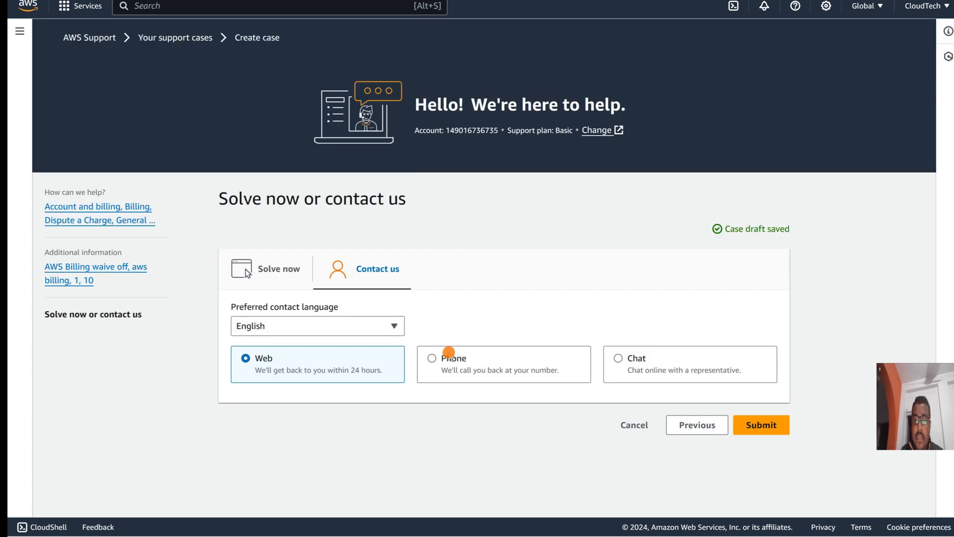
click(432, 358)
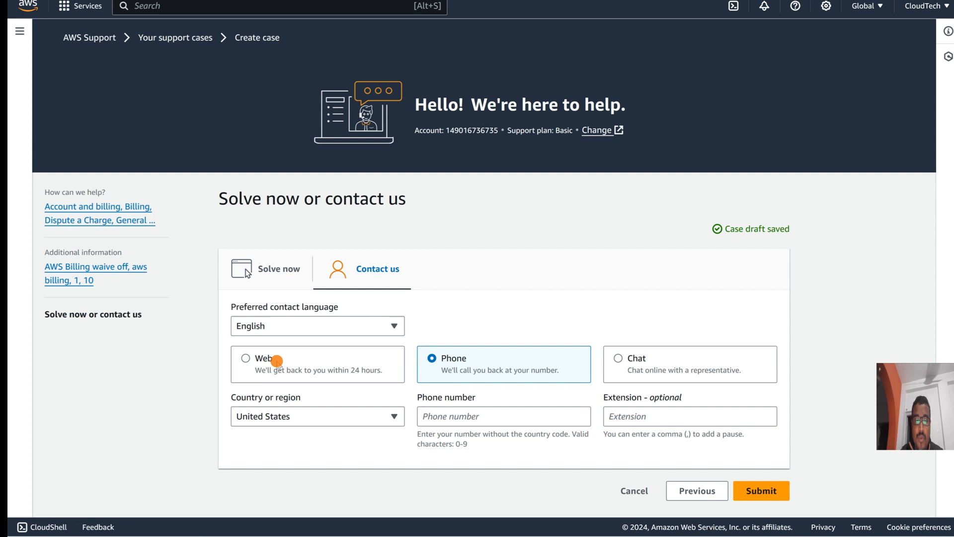
click(246, 357)
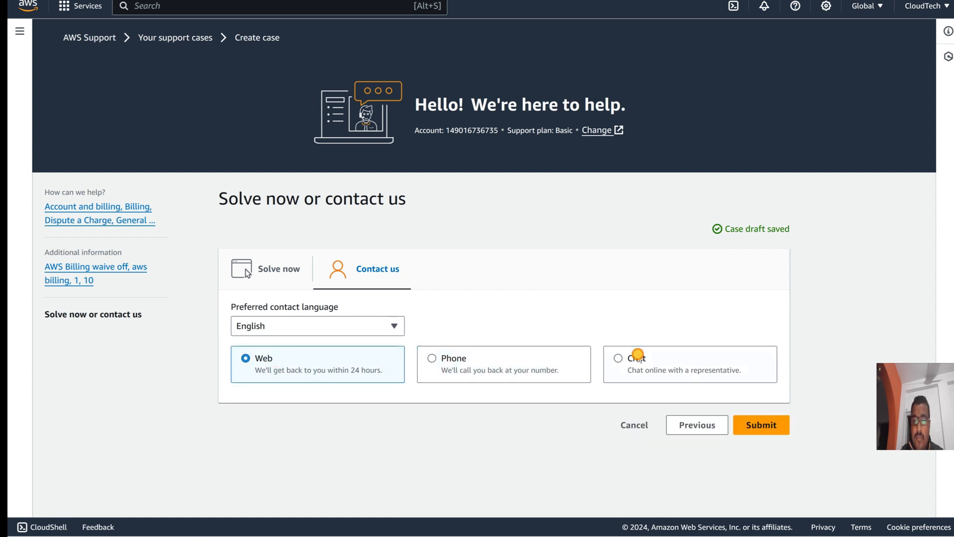
click(619, 358)
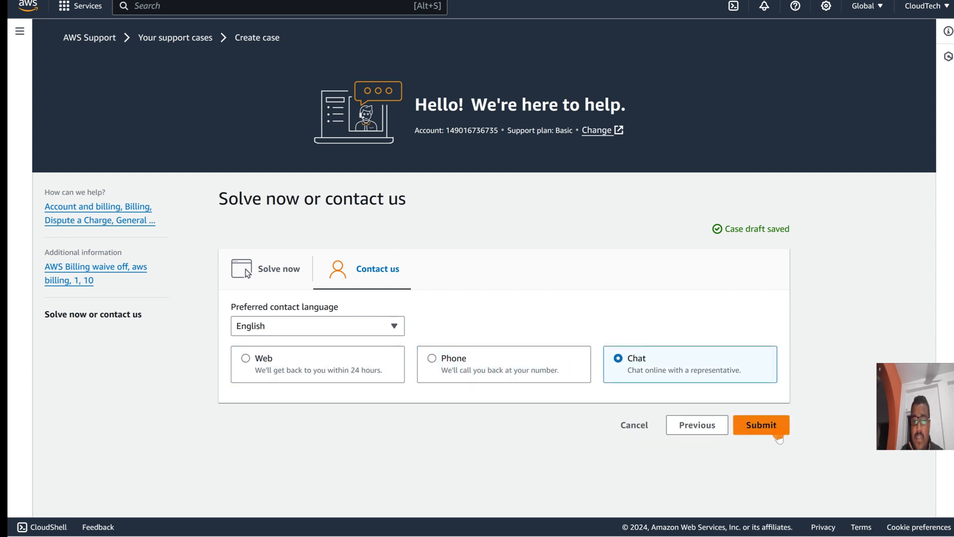
click(432, 358)
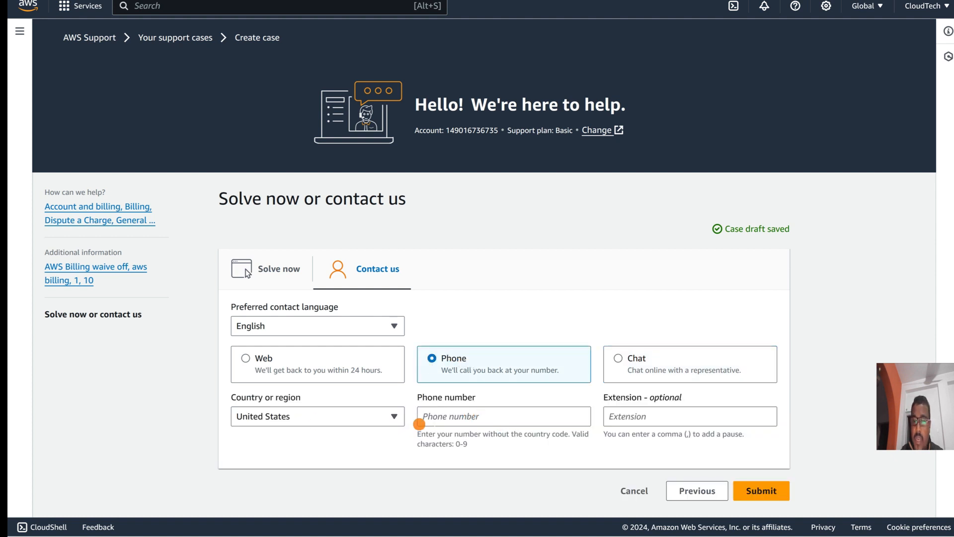
click(317, 417)
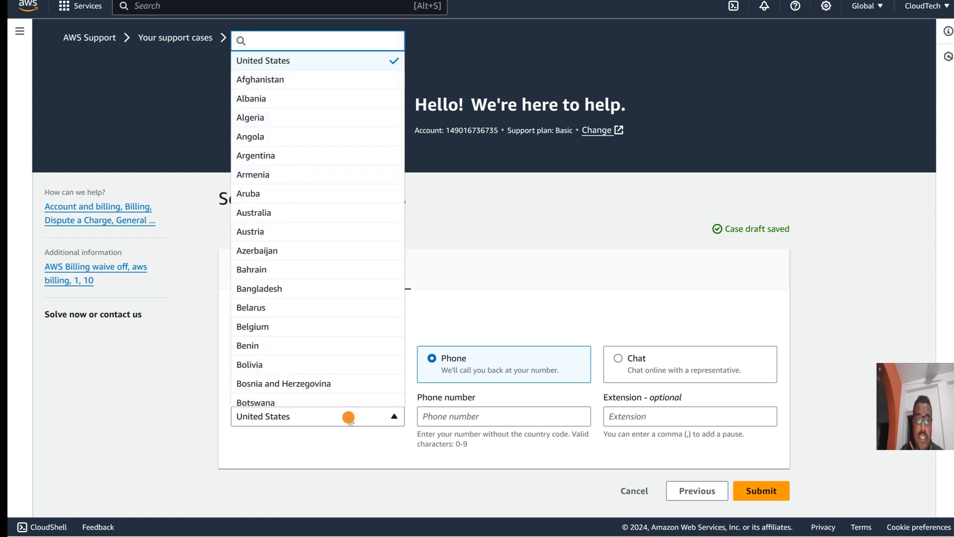
mouse_move(337, 419)
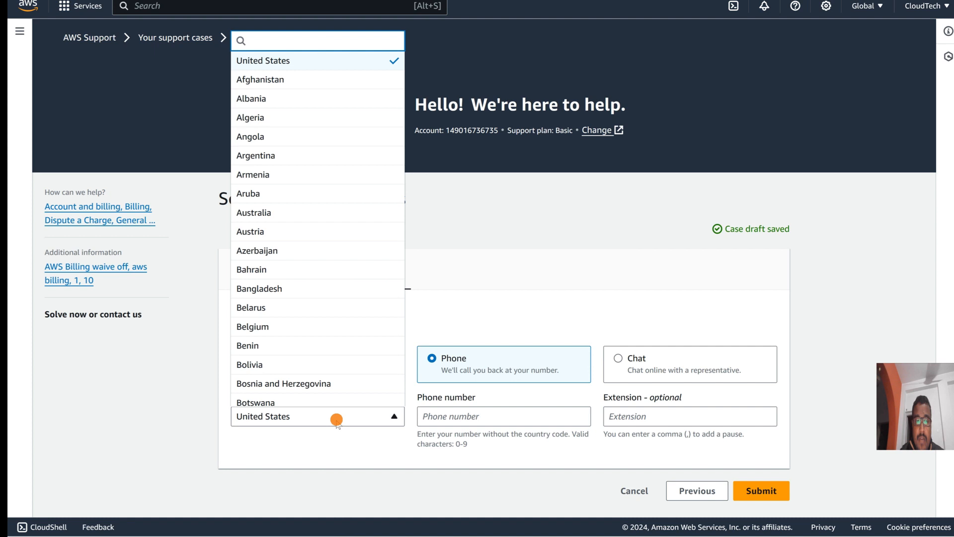
mouse_move(310, 402)
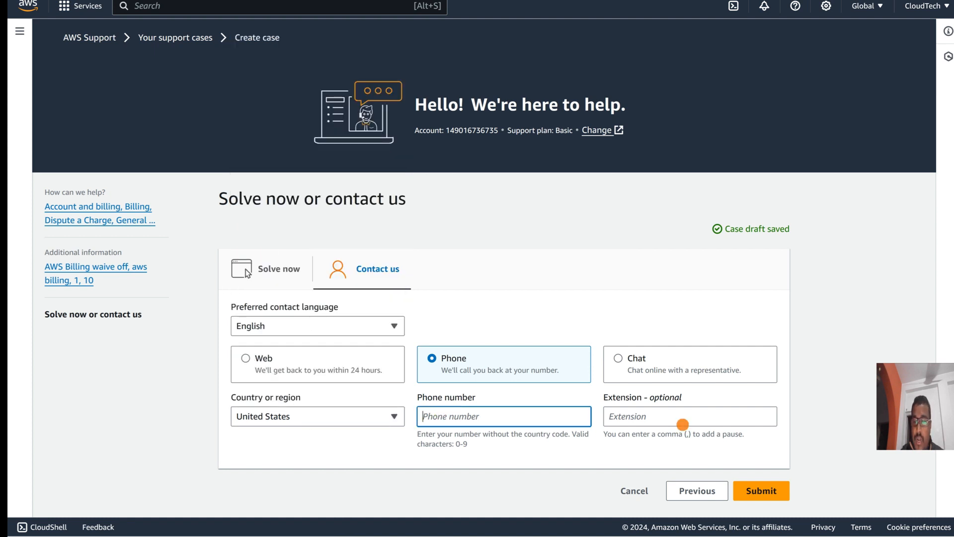
click(689, 417)
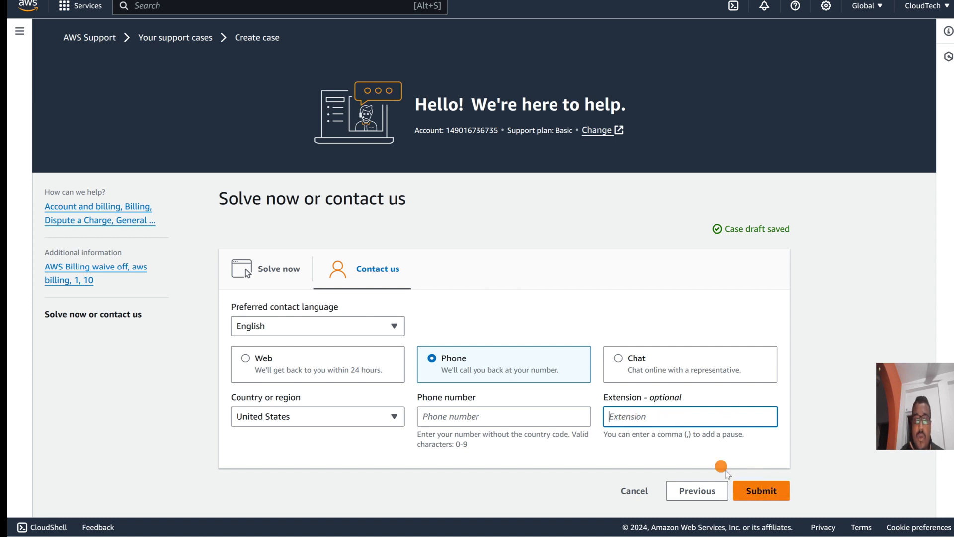
mouse_move(716, 408)
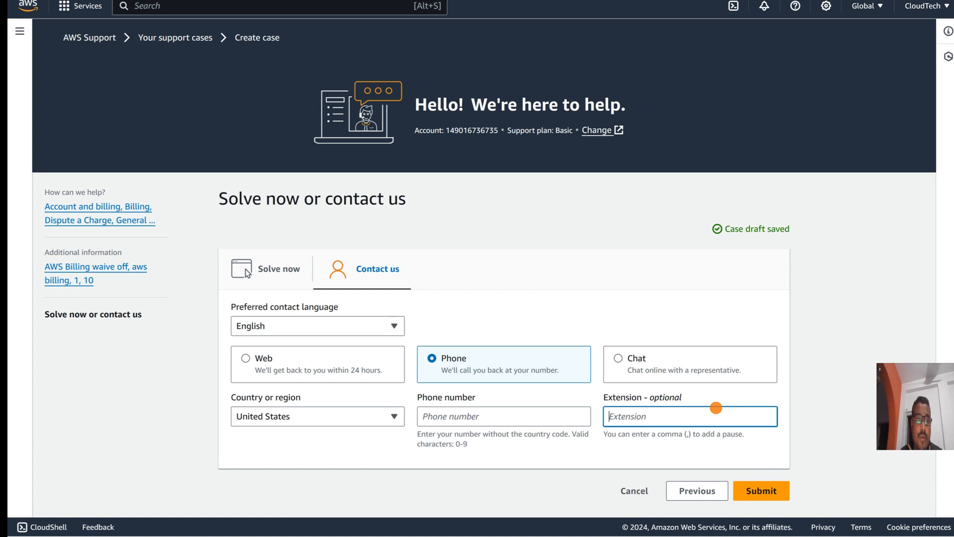
mouse_move(647, 320)
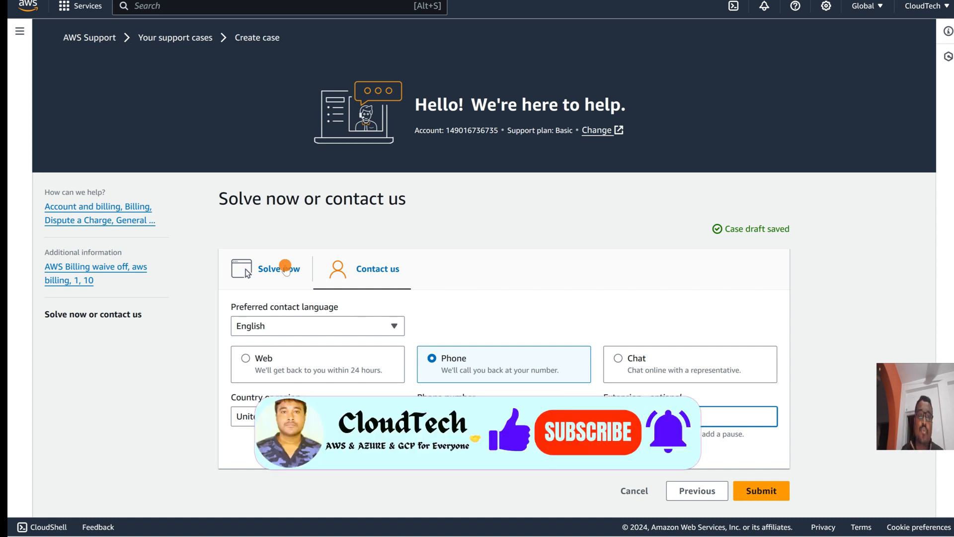
mouse_move(203, 47)
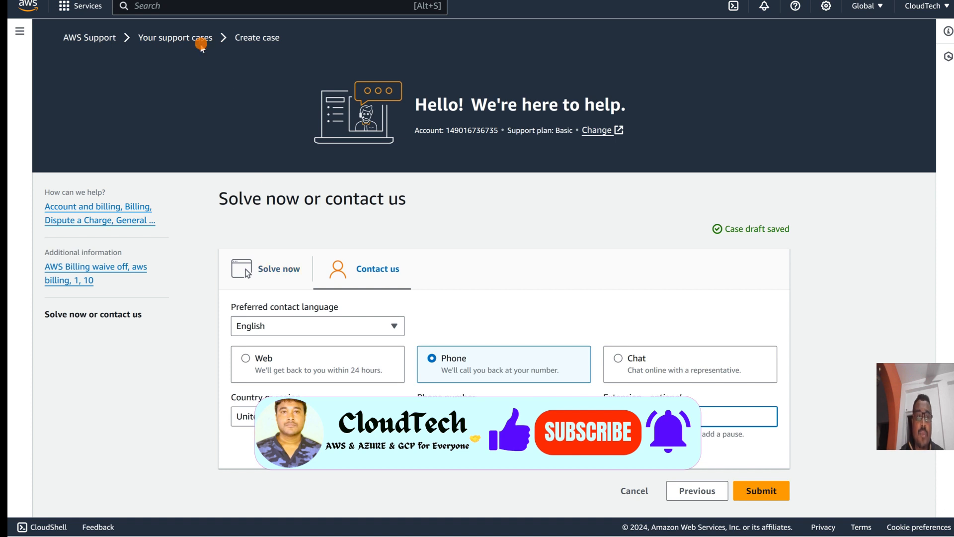
- Return to Support Center home, view Technical quick solutions, and start a new case
click(174, 37)
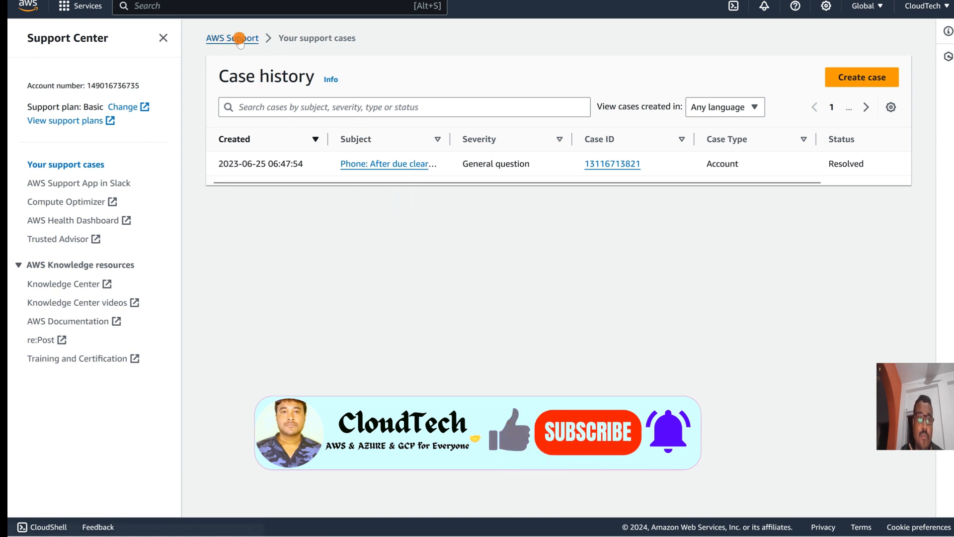
click(232, 38)
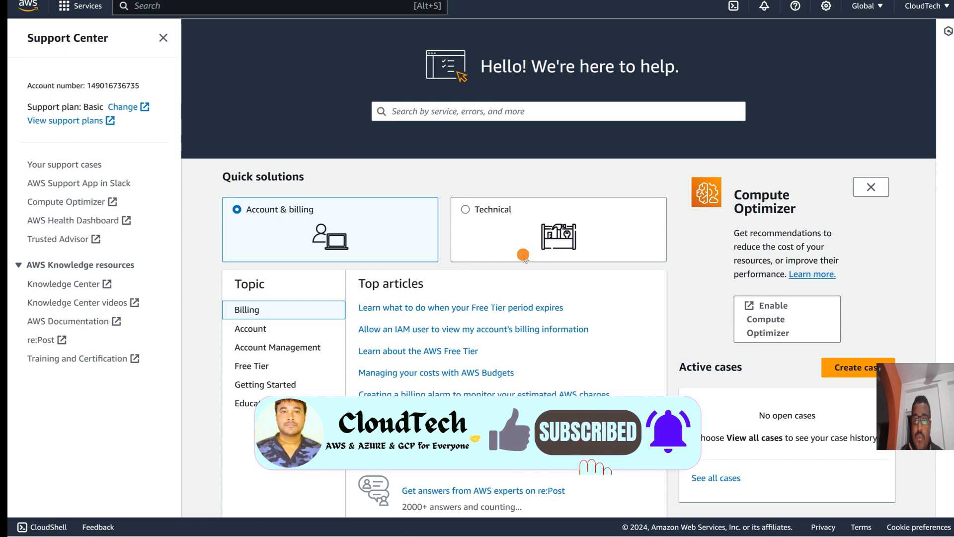
click(466, 209)
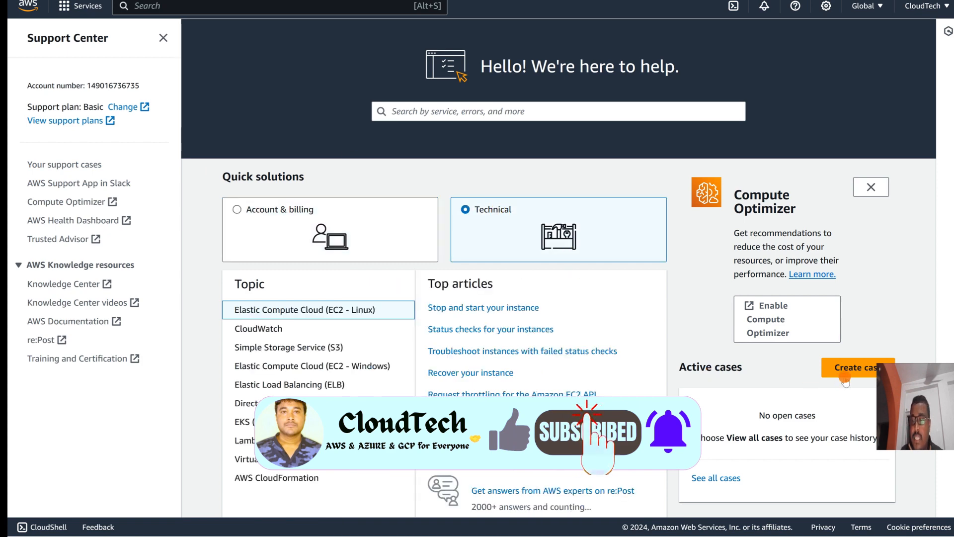
click(855, 367)
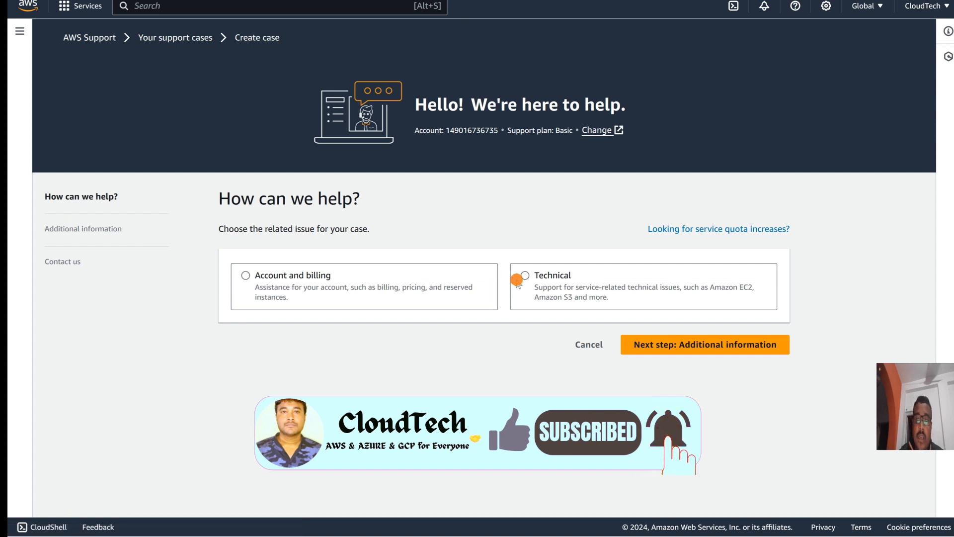
- Select Technical as the issue type, showing it is unavailable on the Basic plan
click(524, 275)
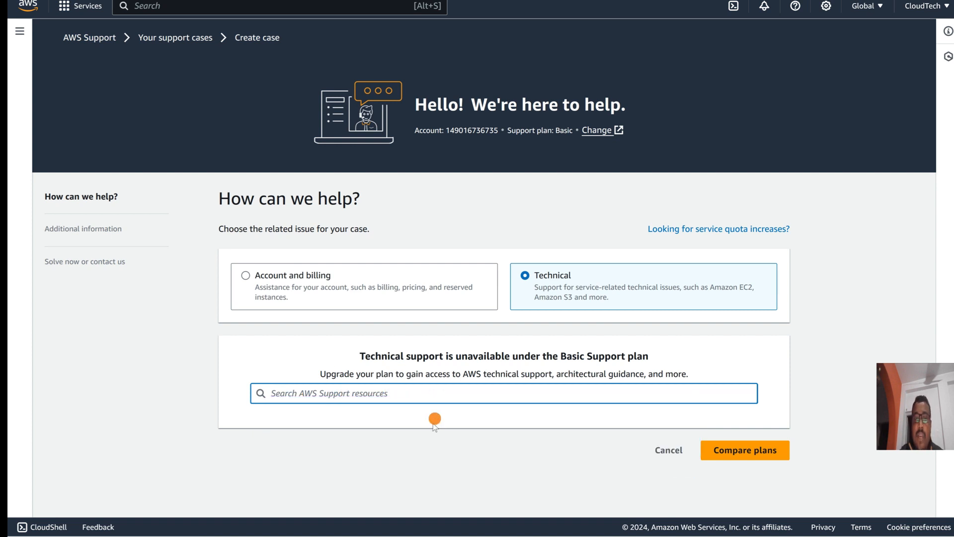
mouse_move(390, 314)
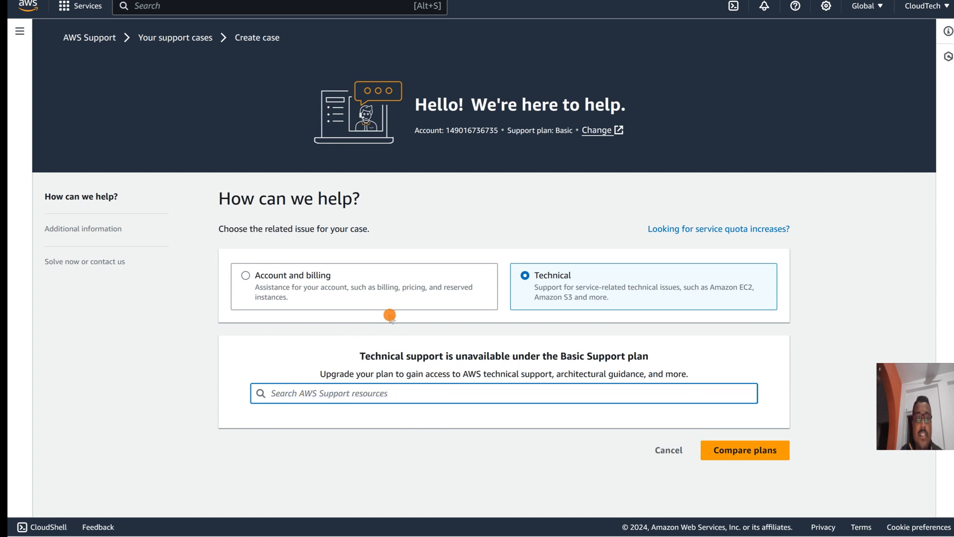